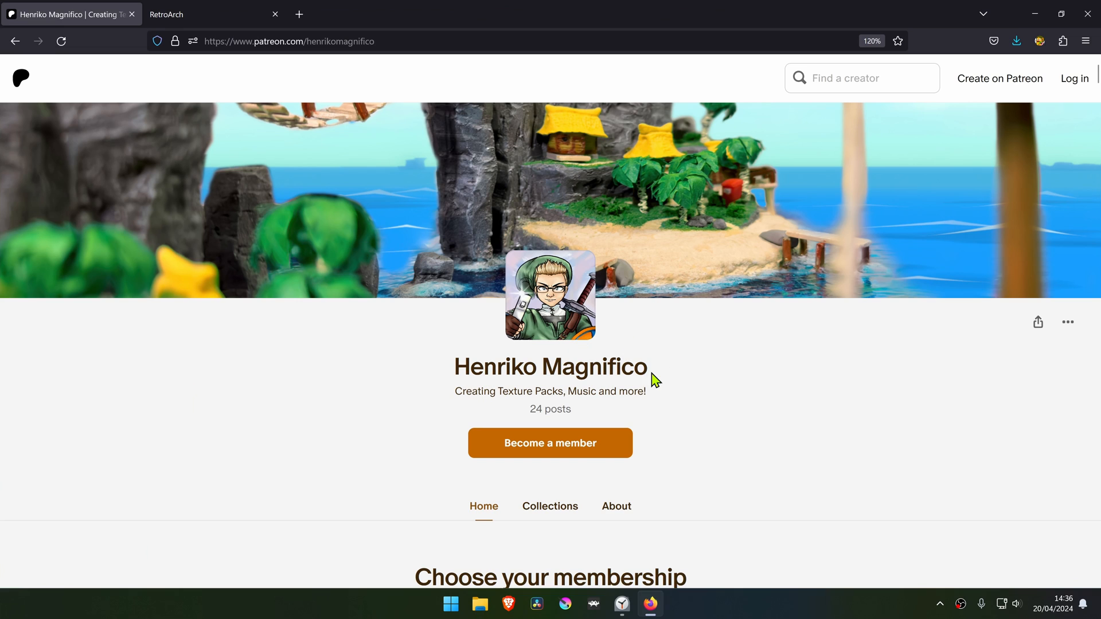
- Open the Zelda Ocarina of Time 3D 4K post from the creator's Patreon Collections
{"action": "scroll", "scroll_direction": "down", "scroll_amount": 3}
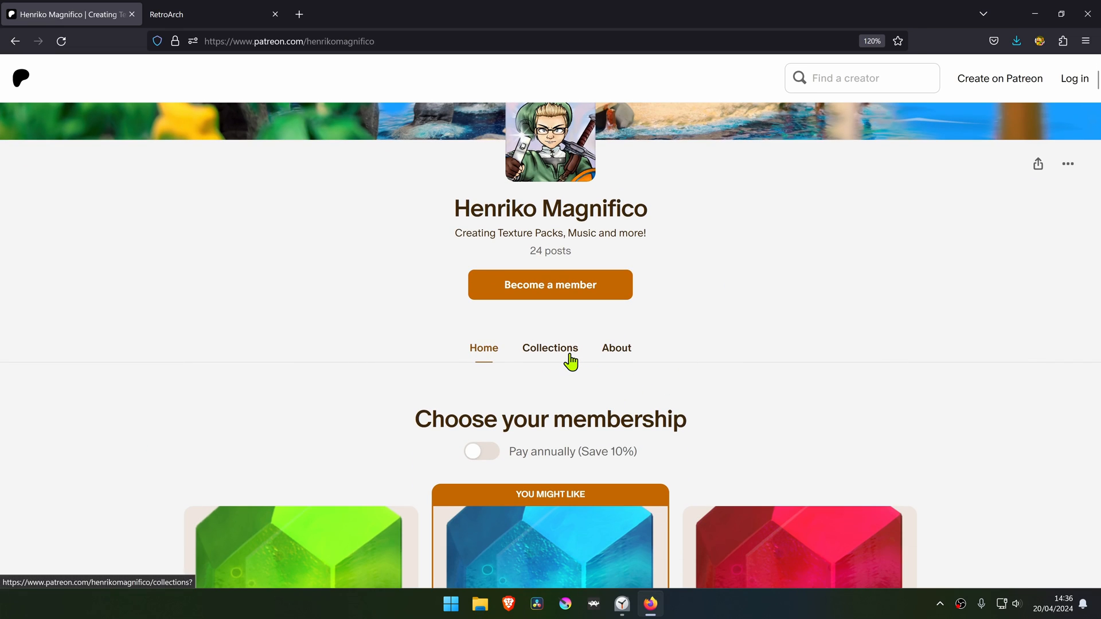
{"action": "left_click", "coordinate": [550, 347]}
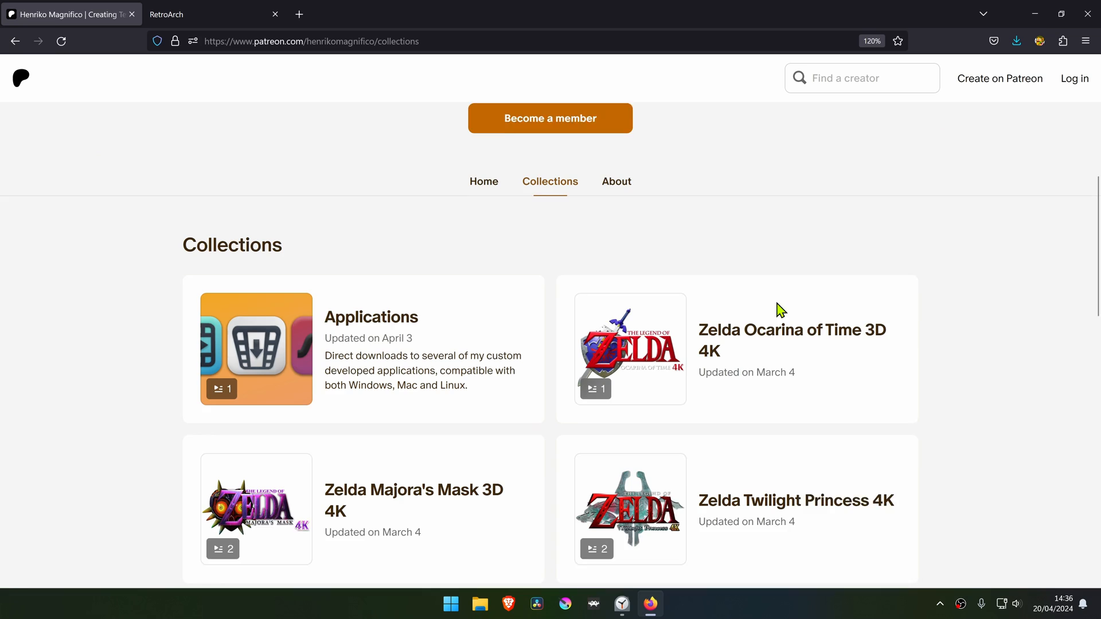
{"action": "scroll", "scroll_direction": "down", "scroll_amount": 3}
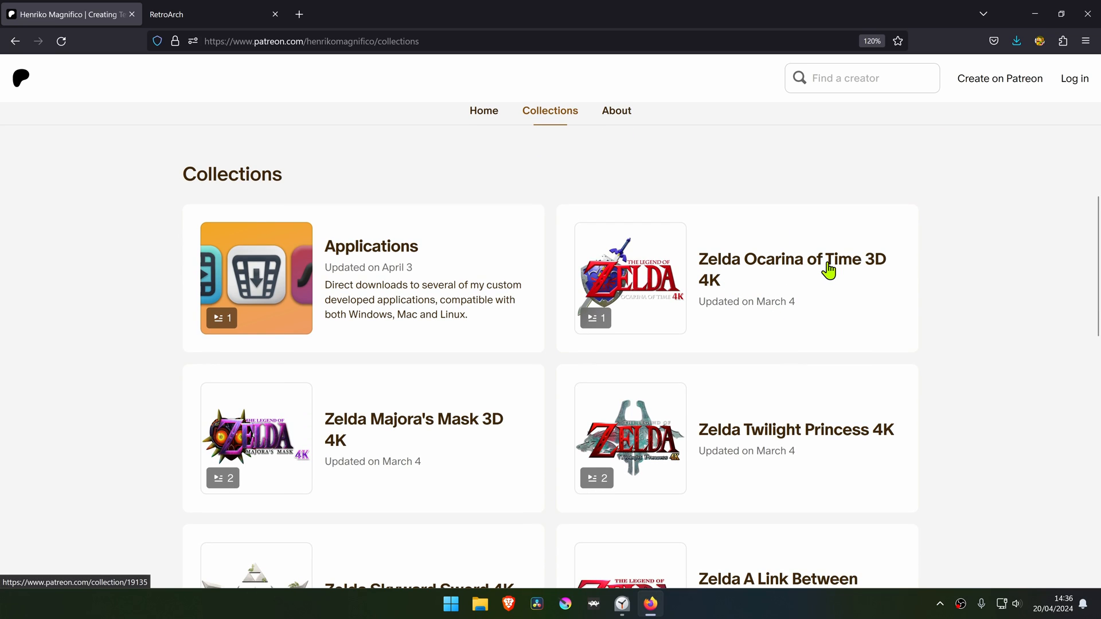
{"action": "left_click", "coordinate": [791, 269]}
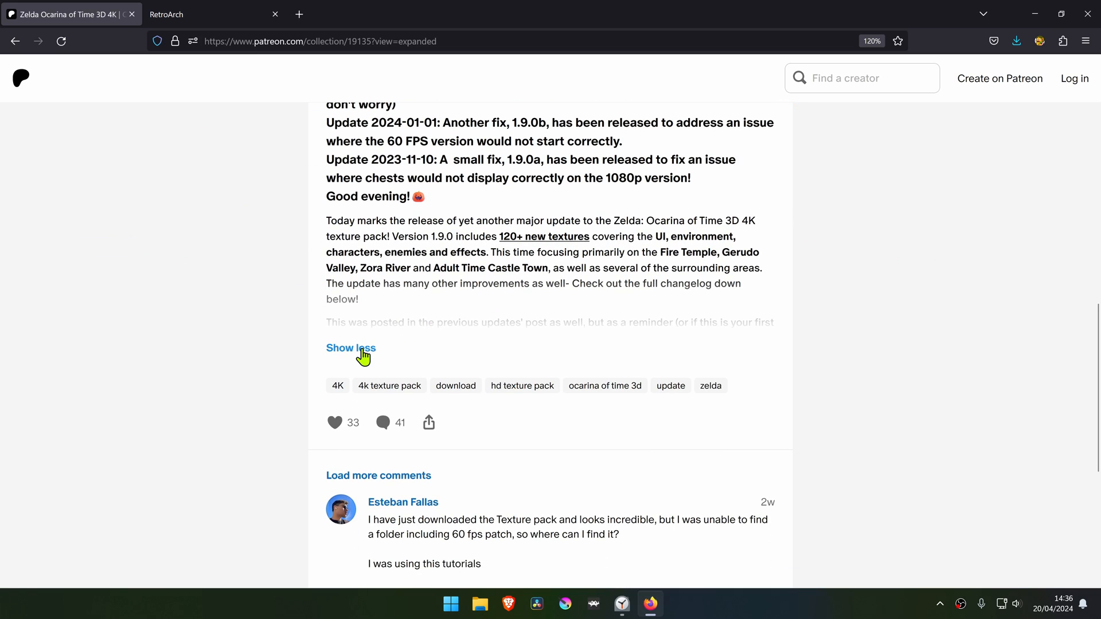
{"action": "scroll", "scroll_direction": "up", "scroll_amount": 3}
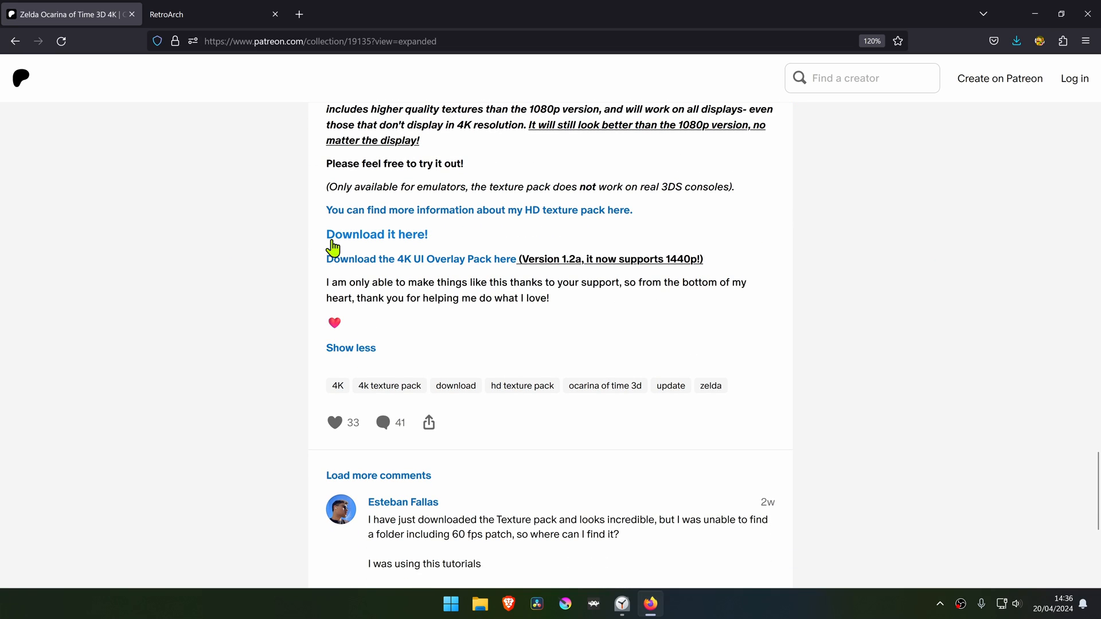
{"action": "mouse_move", "coordinate": [378, 242]}
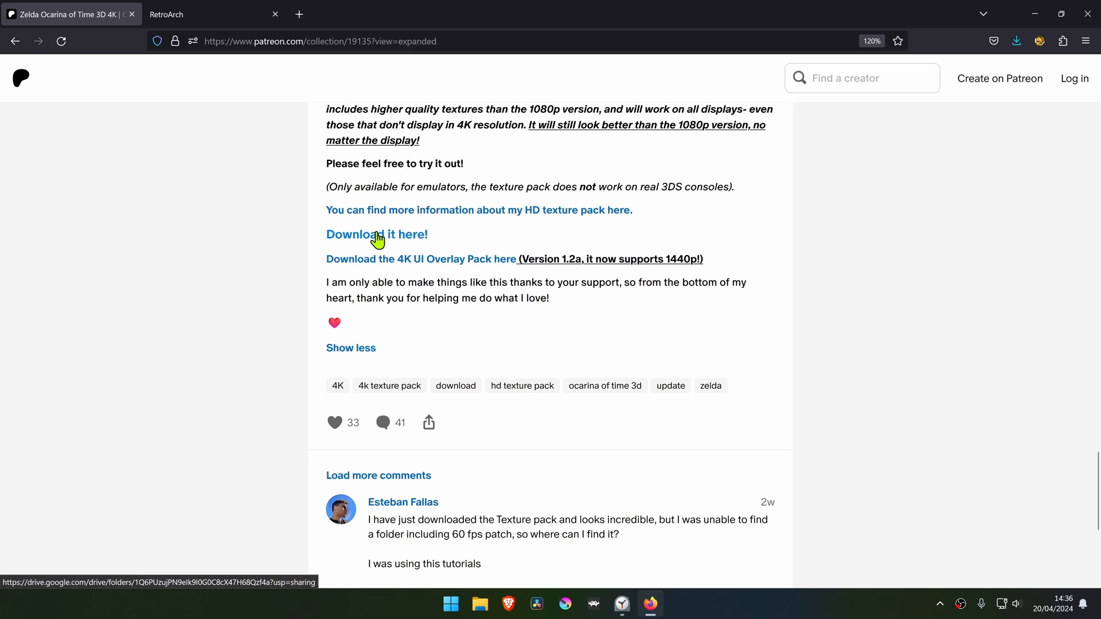
- Download Zelda OoT 3D 4K 1.9.0c (4K).zip from Google Drive, bypassing the virus warning, to Desktop
{"action": "left_click", "coordinate": [376, 234]}
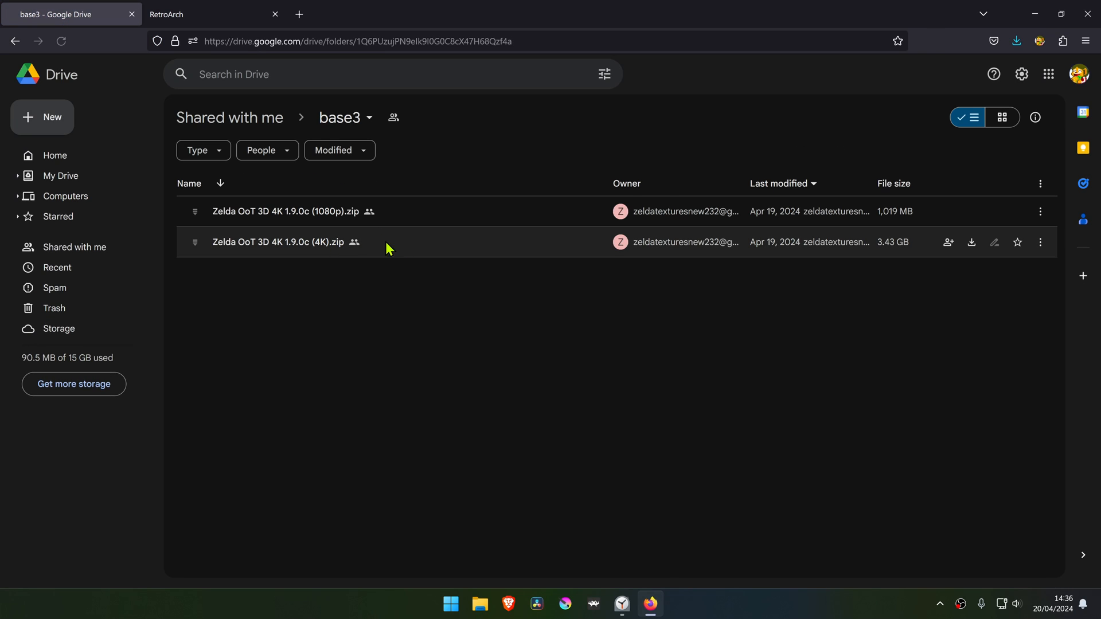
{"action": "mouse_move", "coordinate": [971, 242]}
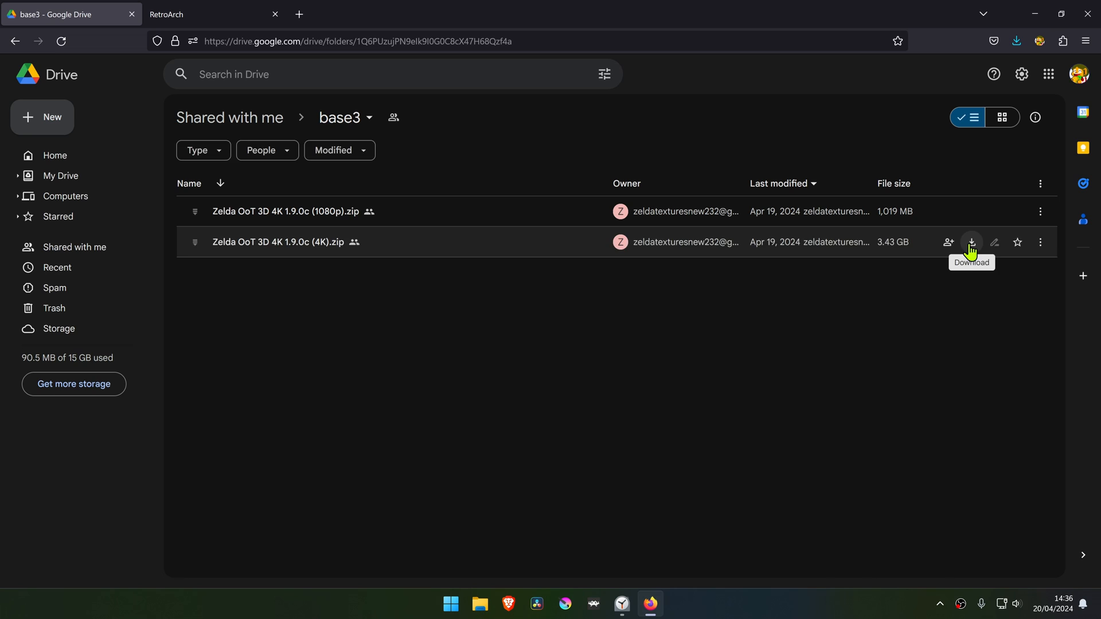
{"action": "left_click", "coordinate": [971, 242]}
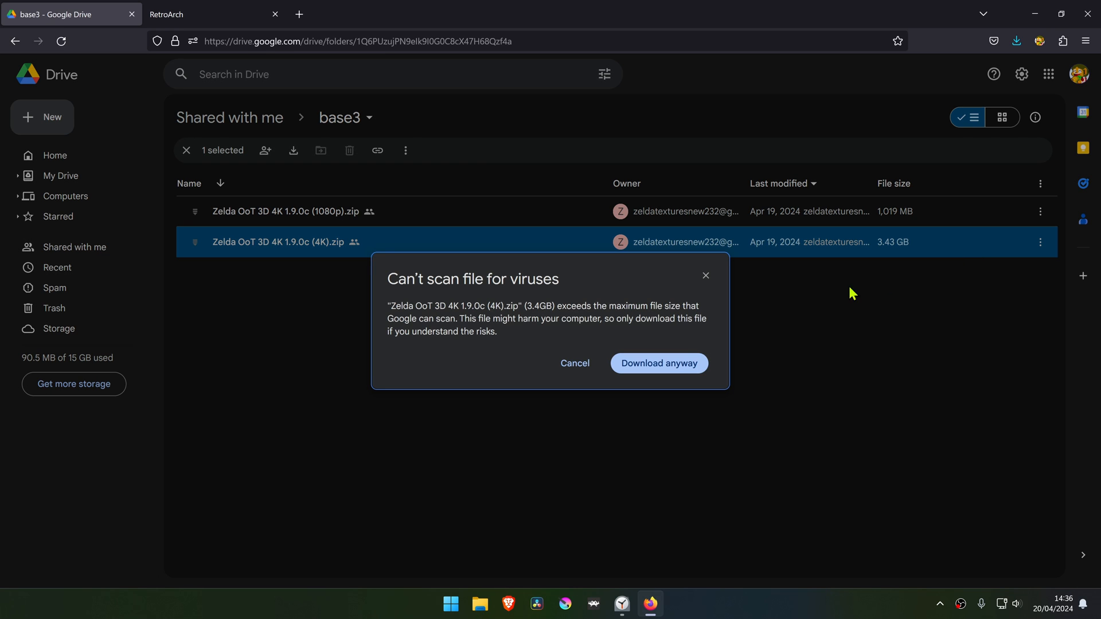
{"action": "left_click", "coordinate": [657, 363]}
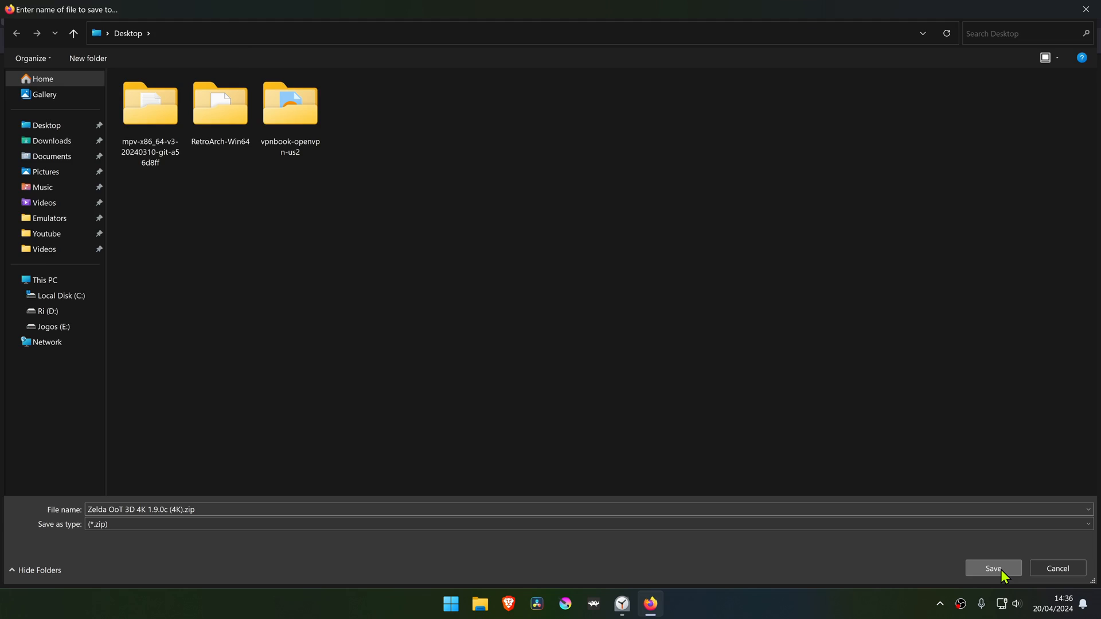
{"action": "left_click", "coordinate": [992, 568]}
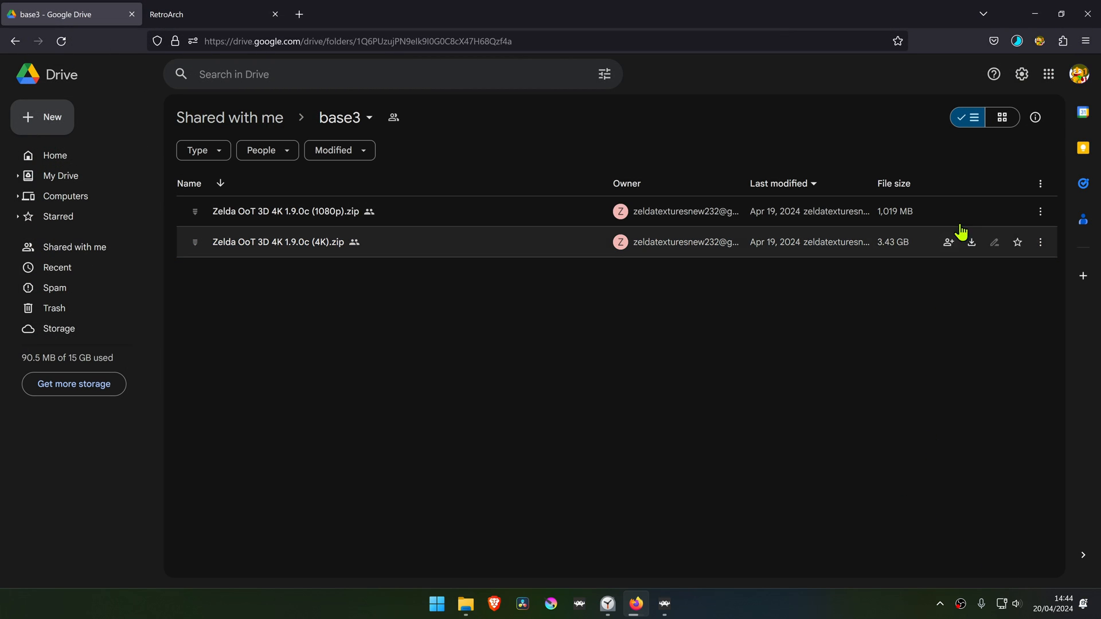
- Quit the running RetroArch instance and relaunch it with Ocarina of Time 3D
{"action": "left_click", "coordinate": [663, 604]}
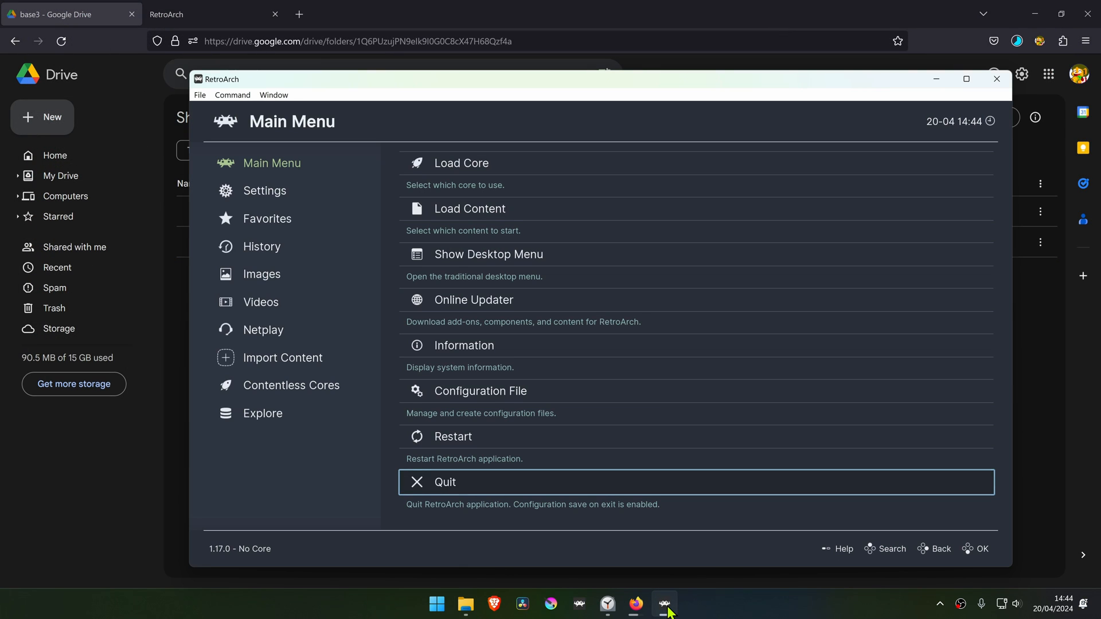
{"action": "left_click", "coordinate": [261, 246]}
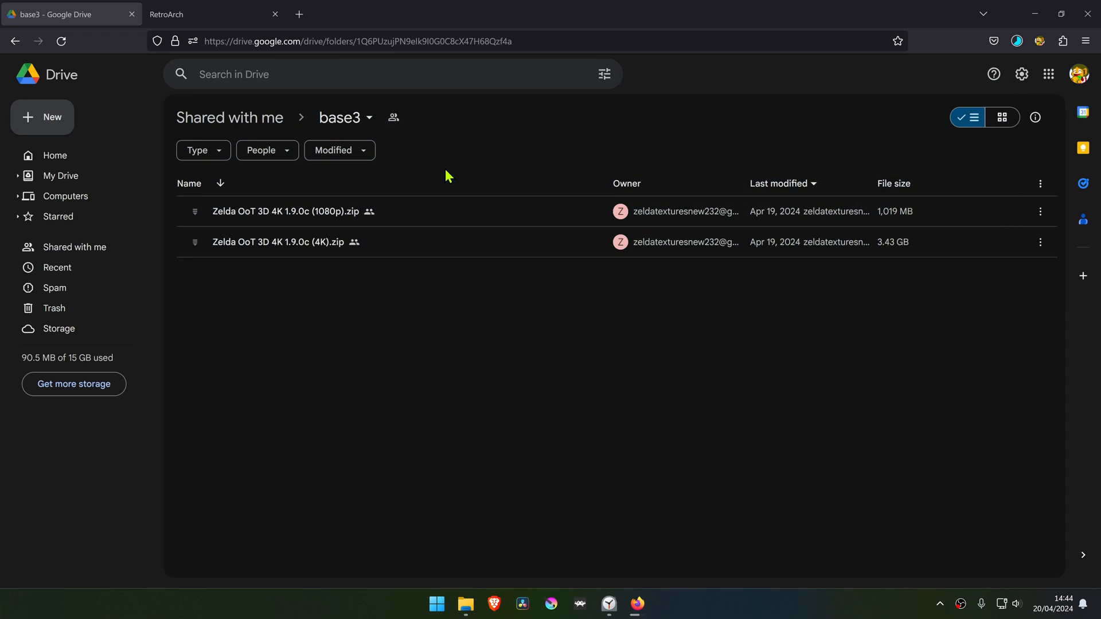
{"action": "left_click", "coordinate": [662, 604]}
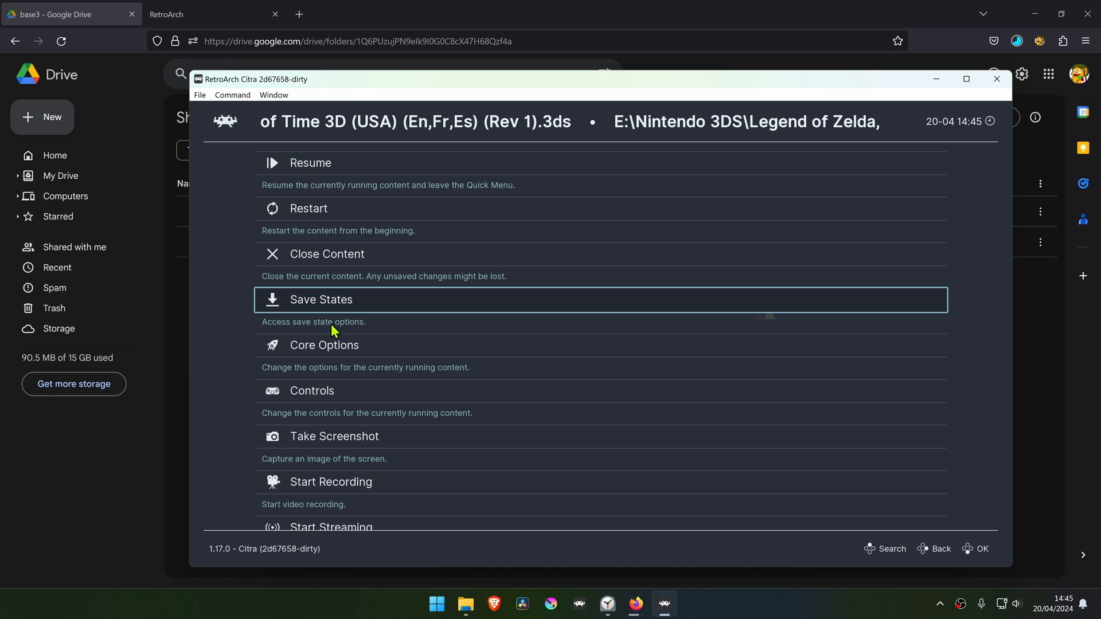
- Choose a higher Resolution scale factor in the Citra core options
{"action": "left_click", "coordinate": [323, 344]}
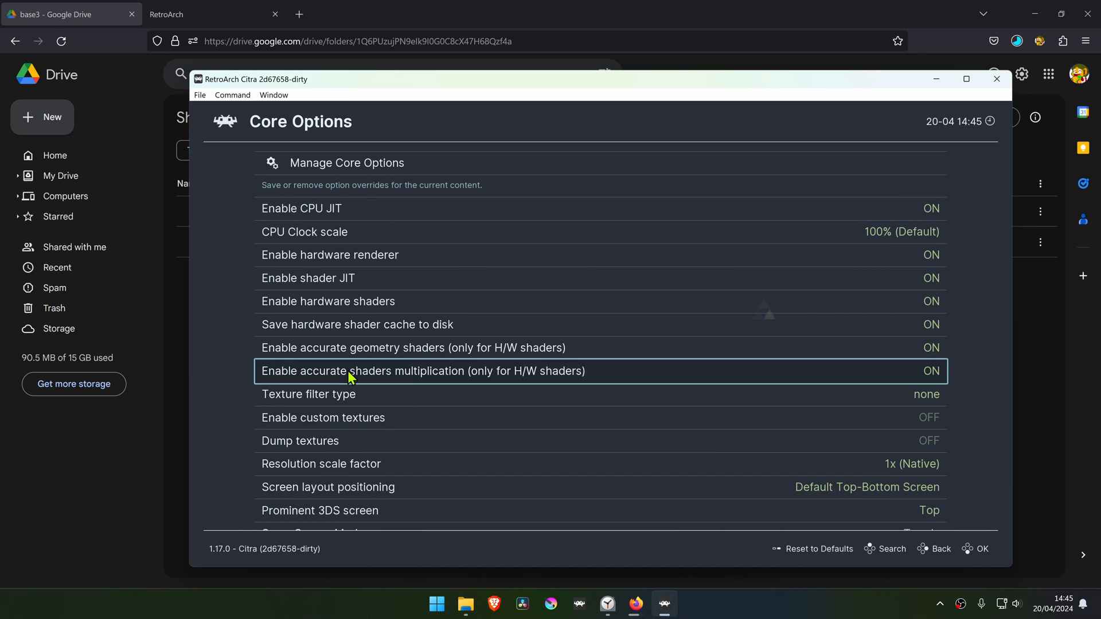
{"action": "left_click", "coordinate": [379, 416]}
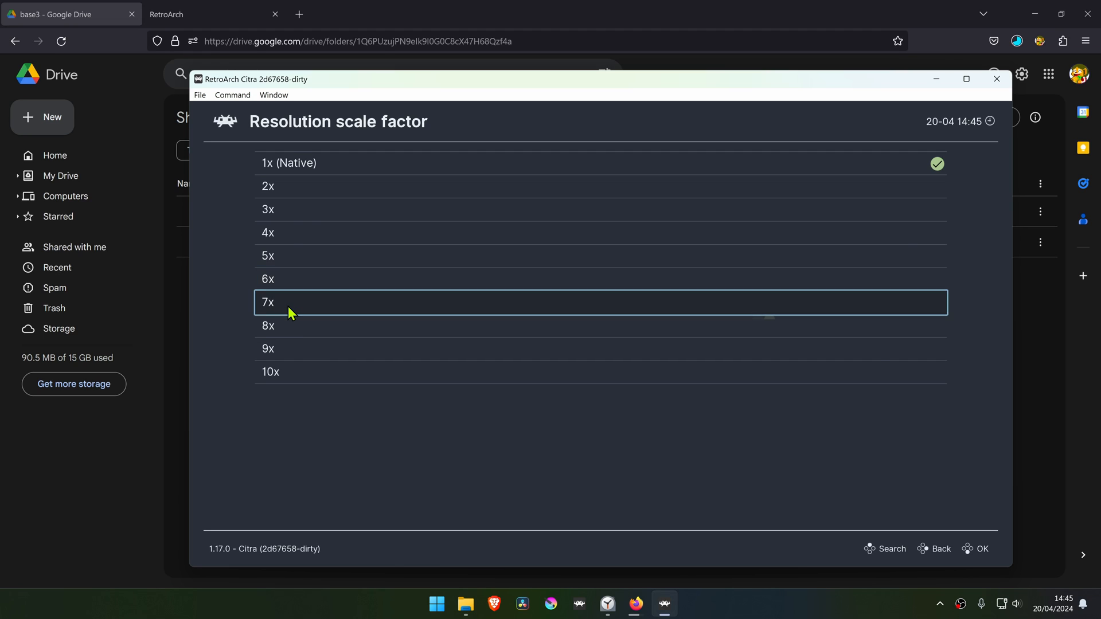
{"action": "left_click", "coordinate": [267, 302]}
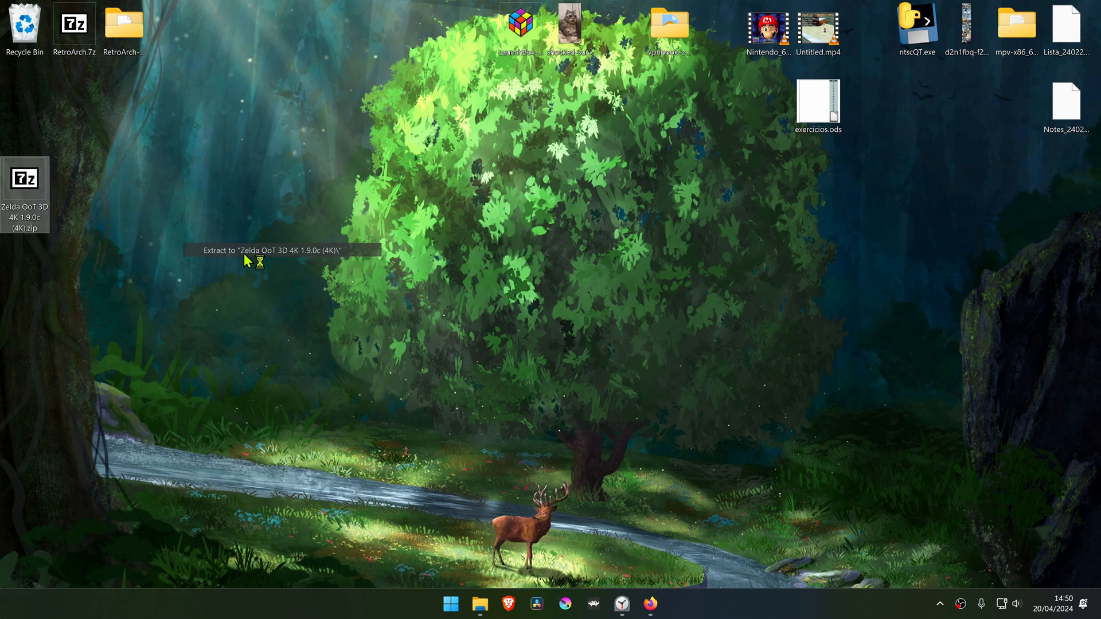
- Extract the archive with 7-Zip into a 'Zelda OoT 3D 4K 1.9.0c (4K)' folder
{"action": "left_click", "coordinate": [263, 250]}
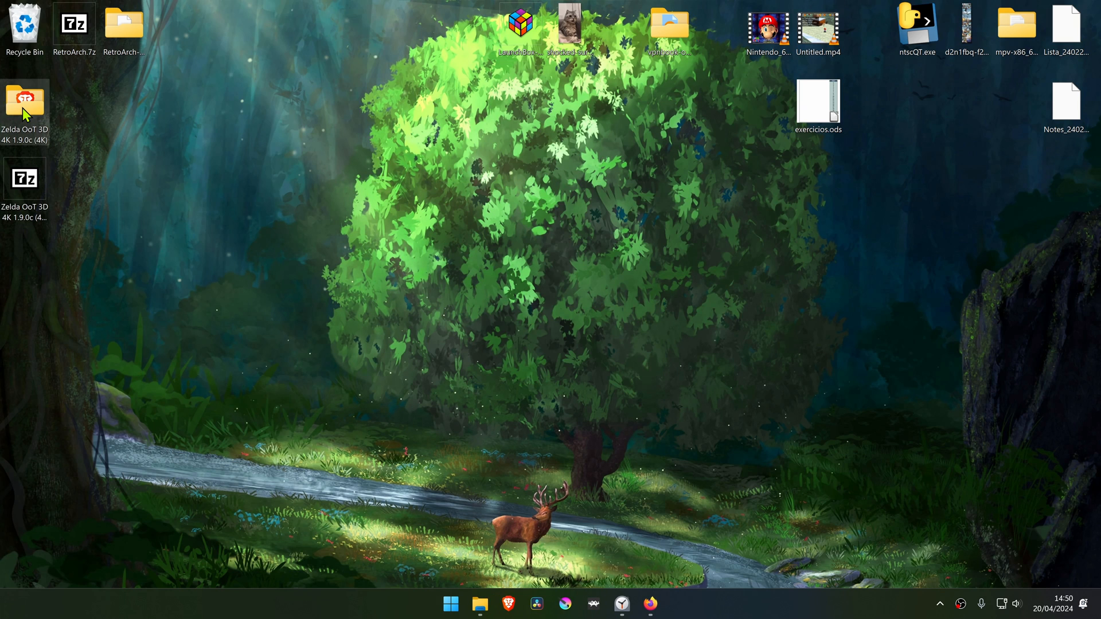
- Open the extracted pack's Zelda OOT3D 4K 1.9.0c user folder
{"action": "double_click", "coordinate": [25, 102]}
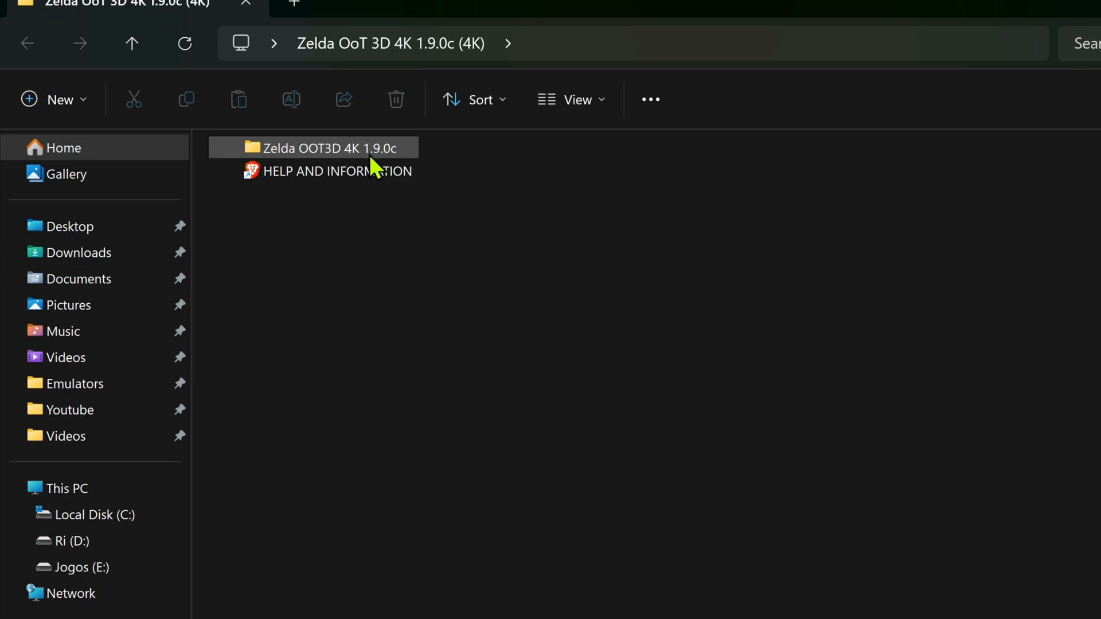
{"action": "mouse_move", "coordinate": [344, 156]}
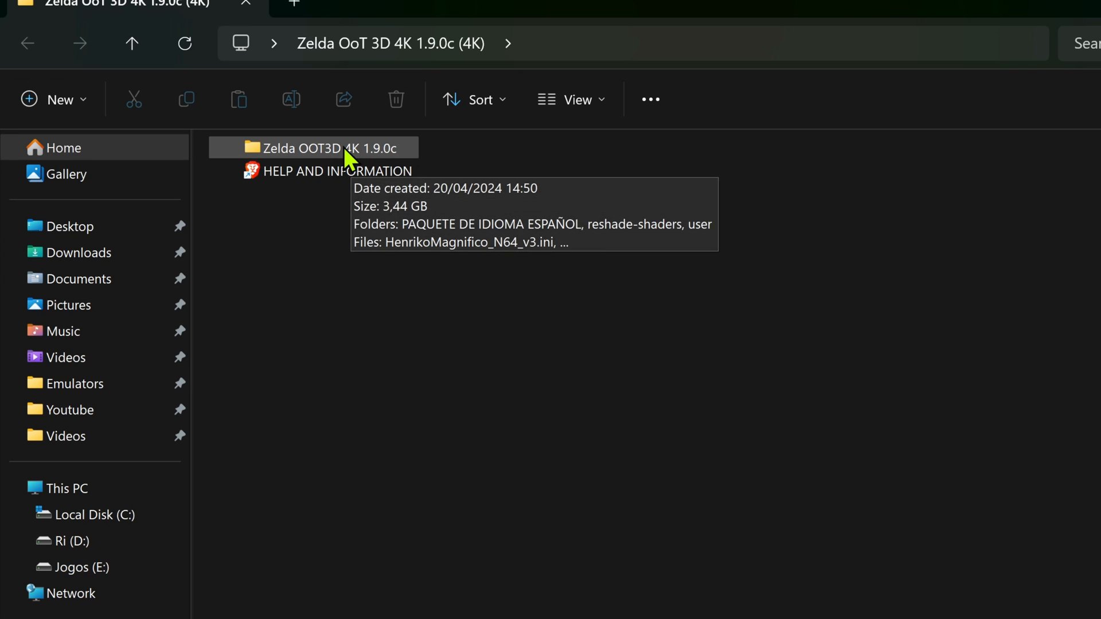
{"action": "double_click", "coordinate": [328, 148]}
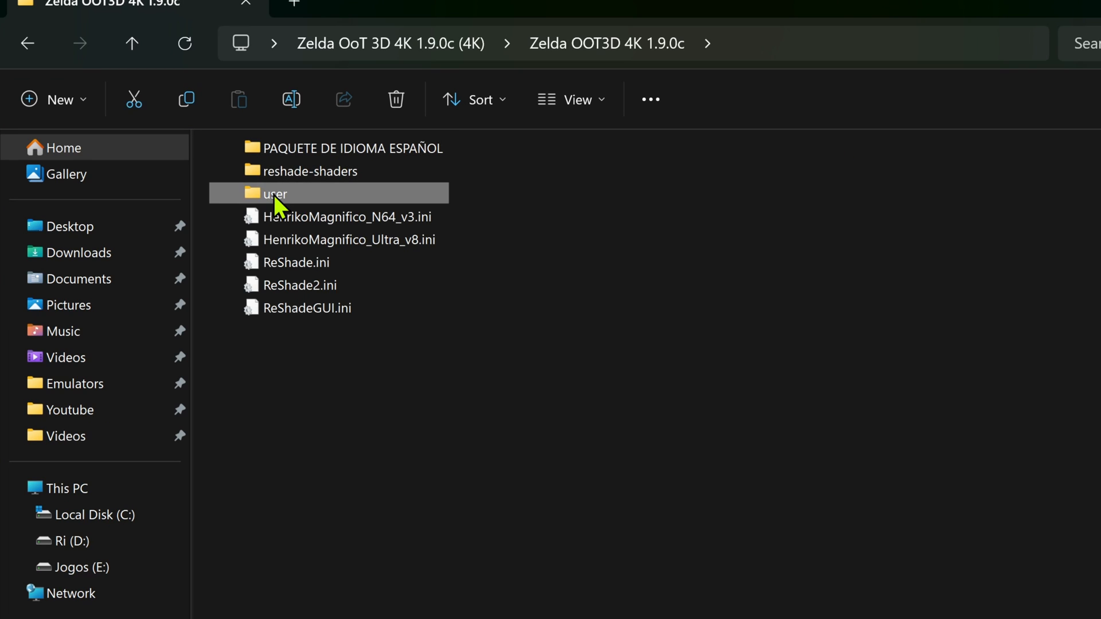
{"action": "double_click", "coordinate": [273, 193]}
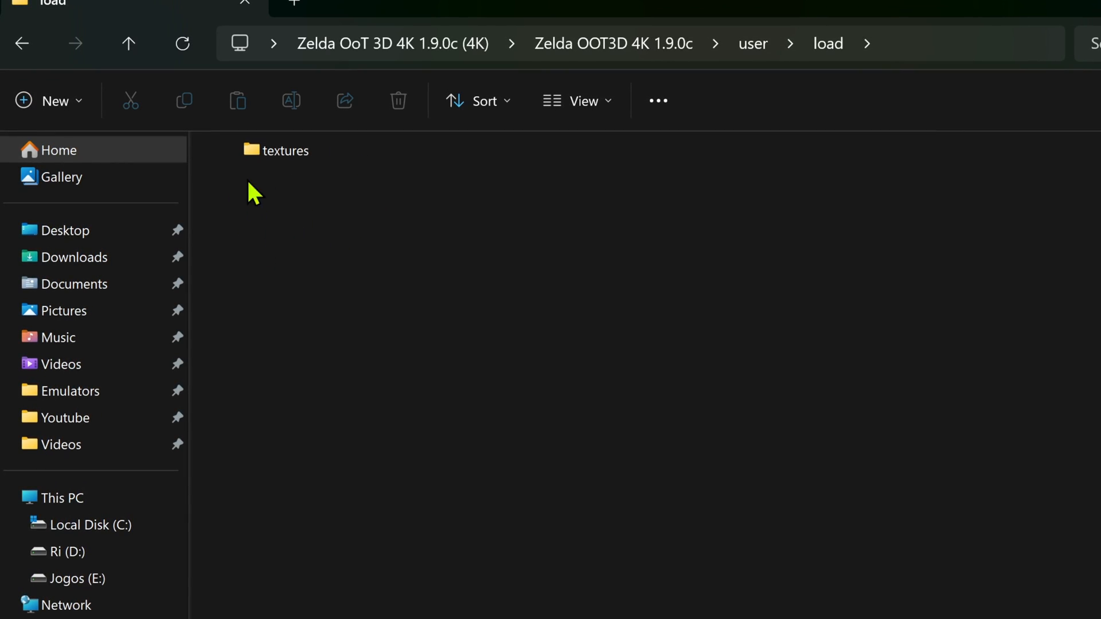
{"action": "left_click", "coordinate": [576, 100]}
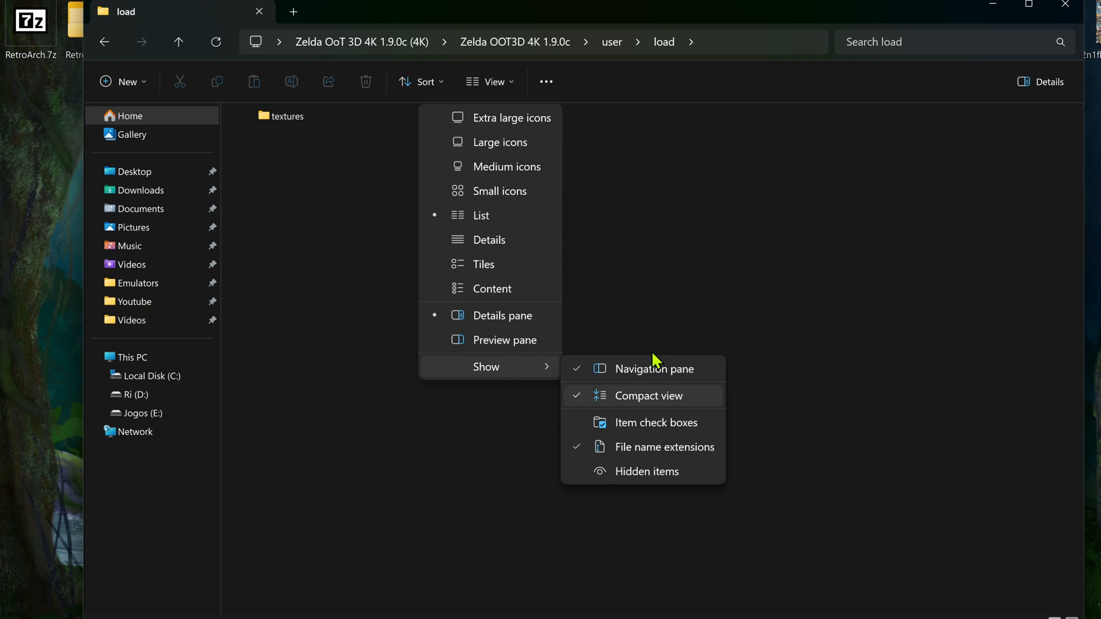
{"action": "left_click", "coordinate": [642, 395]}
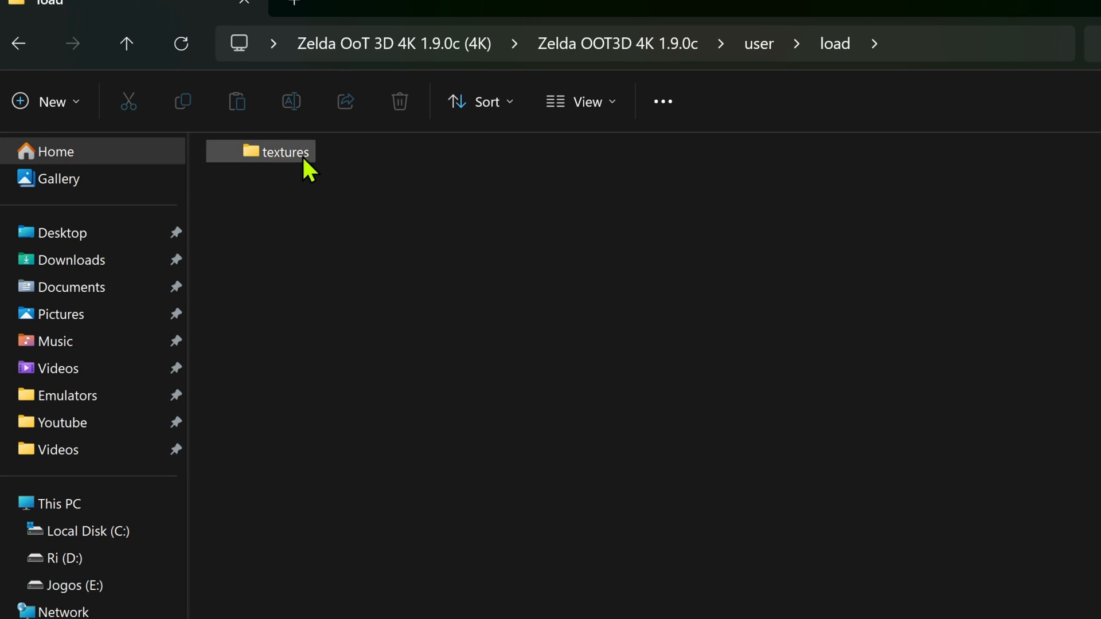
{"action": "left_click", "coordinate": [400, 294]}
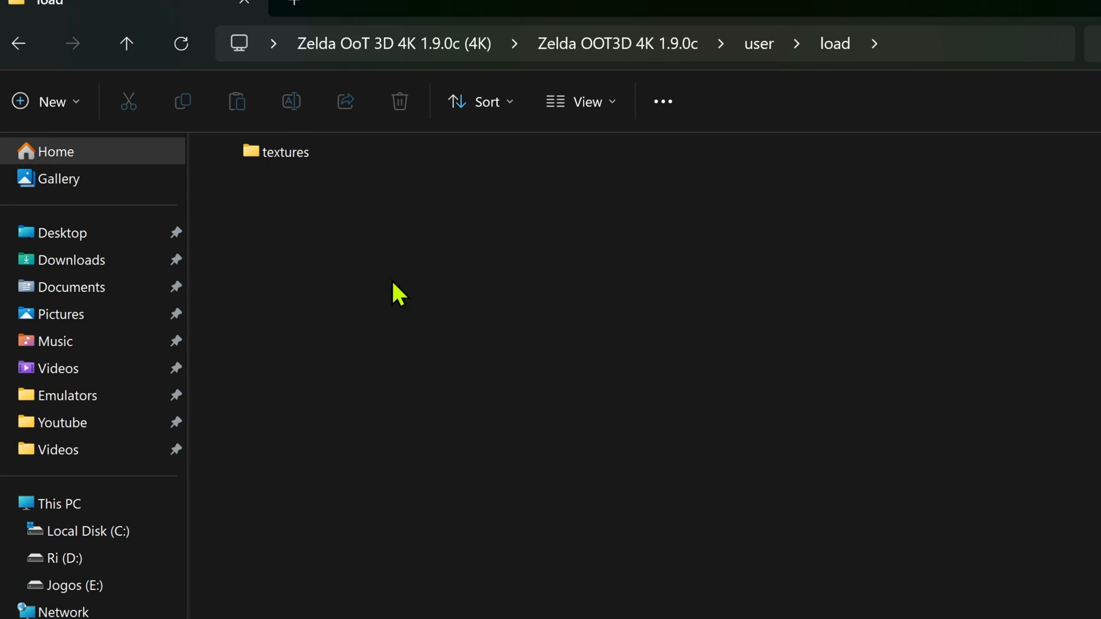
{"action": "left_click", "coordinate": [285, 153]}
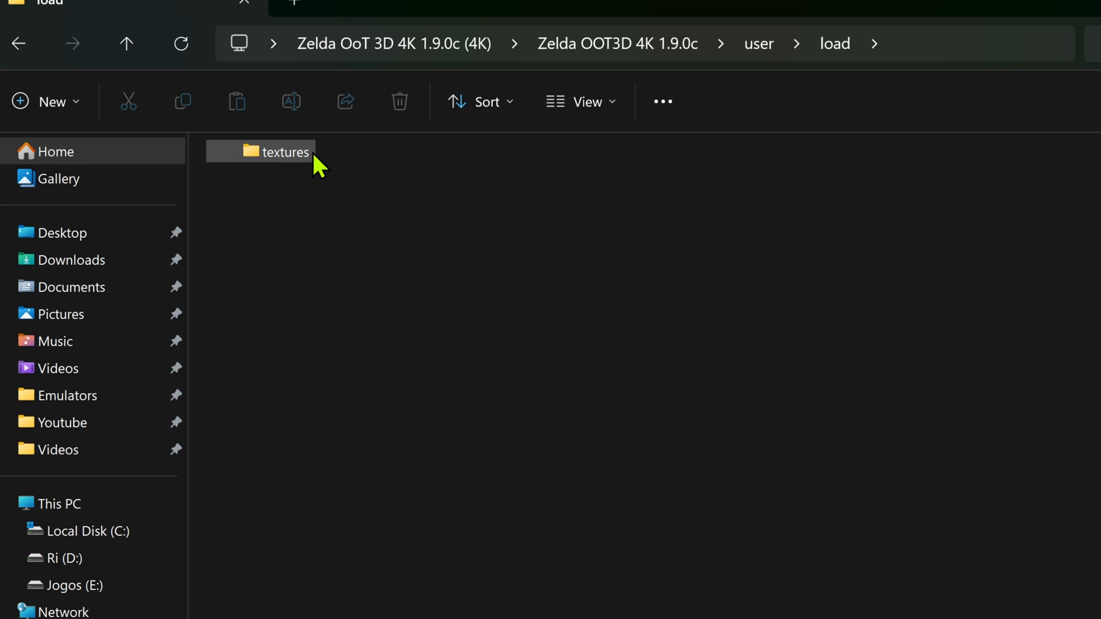
{"action": "double_click", "coordinate": [284, 151]}
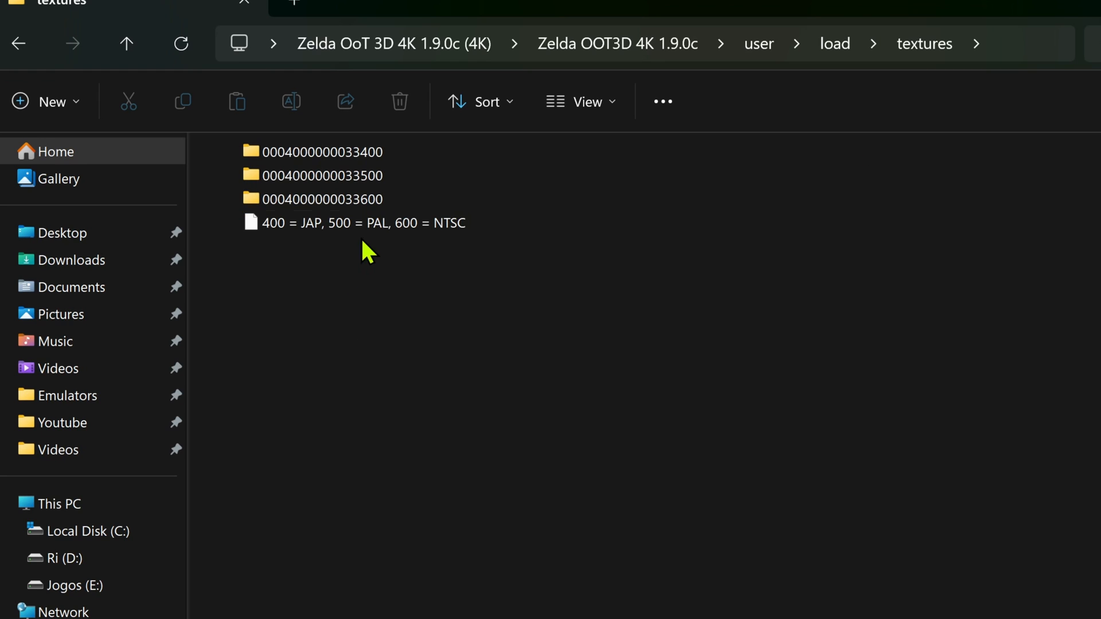
{"action": "left_click", "coordinate": [321, 175]}
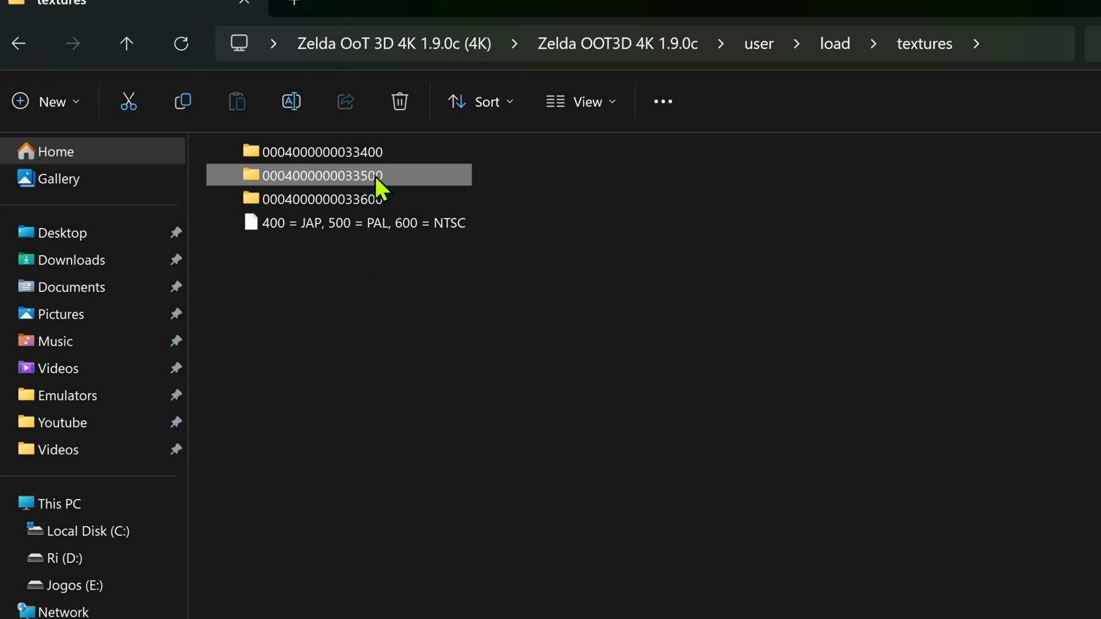
{"action": "double_click", "coordinate": [316, 175]}
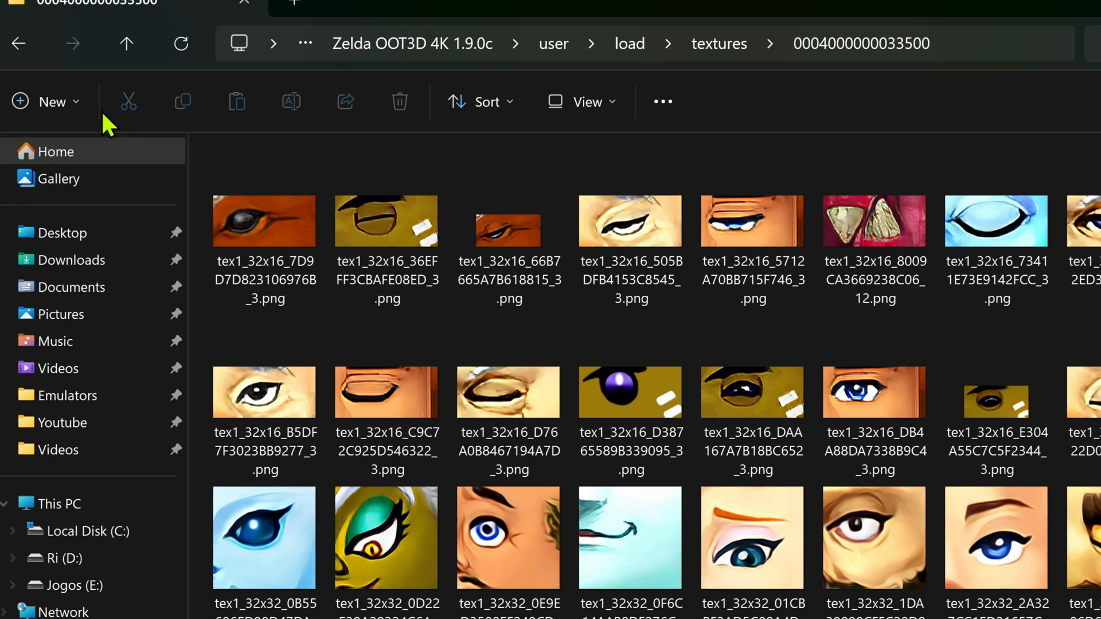
{"action": "left_click", "coordinate": [126, 43]}
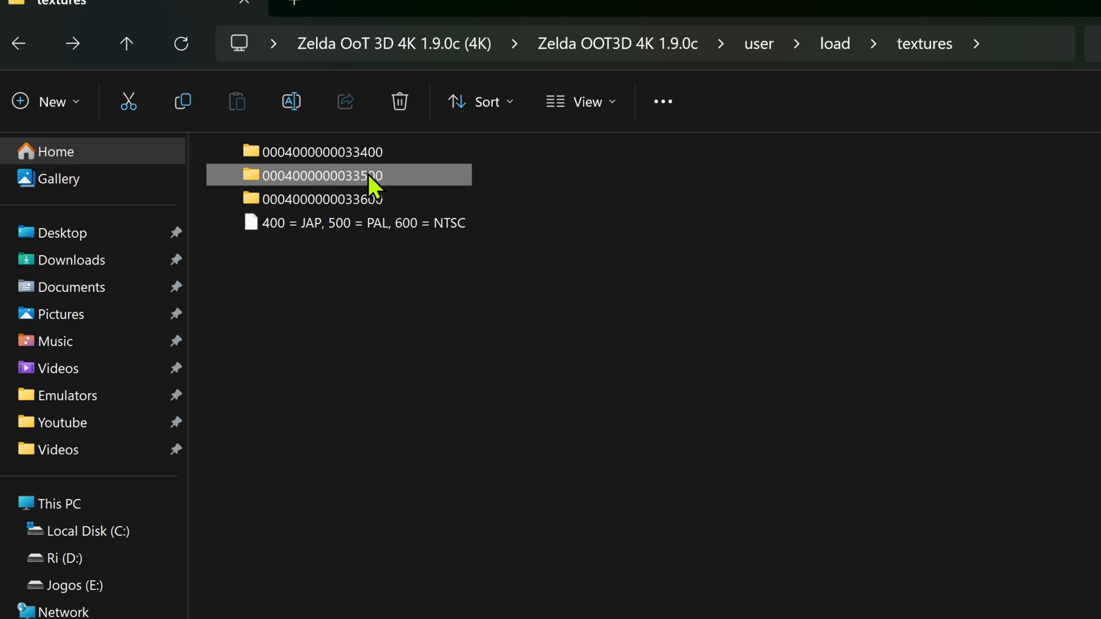
{"action": "double_click", "coordinate": [320, 175]}
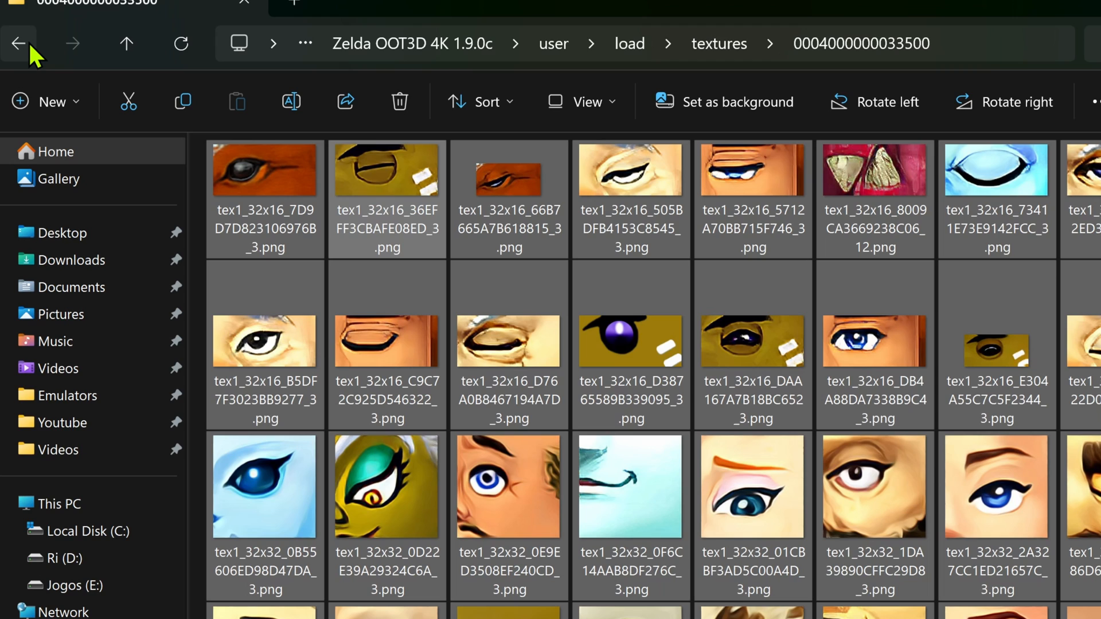
{"action": "left_click", "coordinate": [20, 43]}
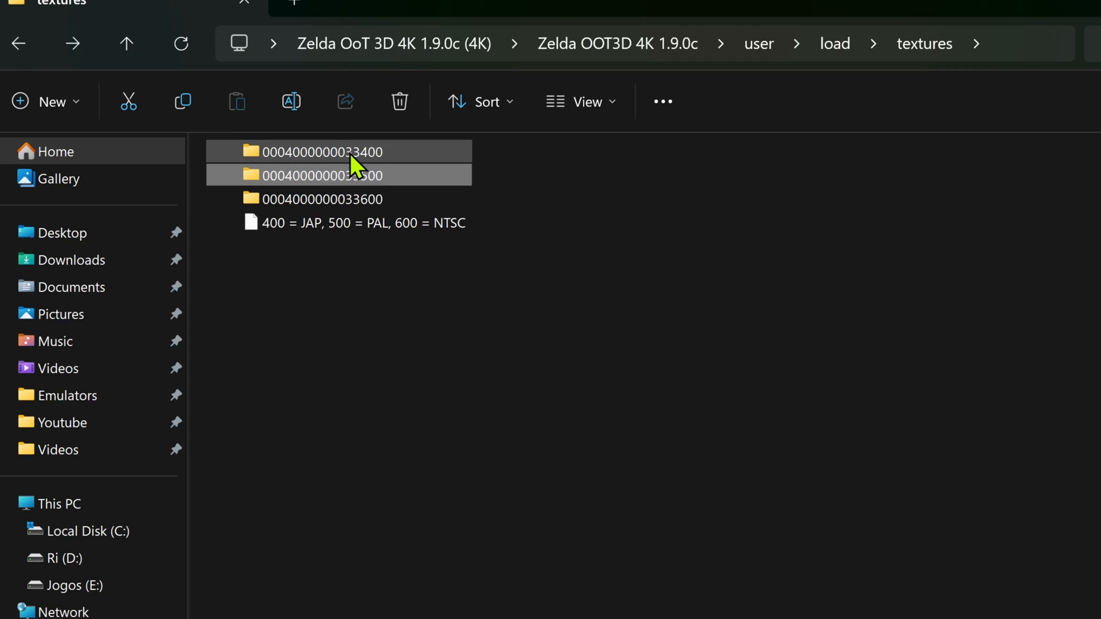
{"action": "mouse_move", "coordinate": [362, 160]}
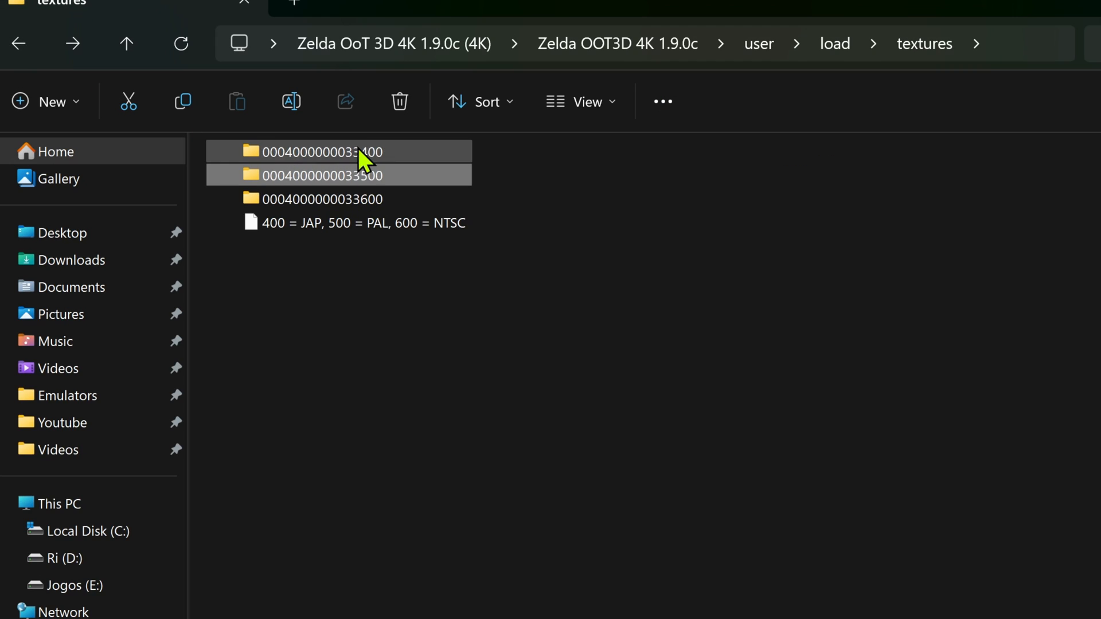
{"action": "double_click", "coordinate": [319, 151]}
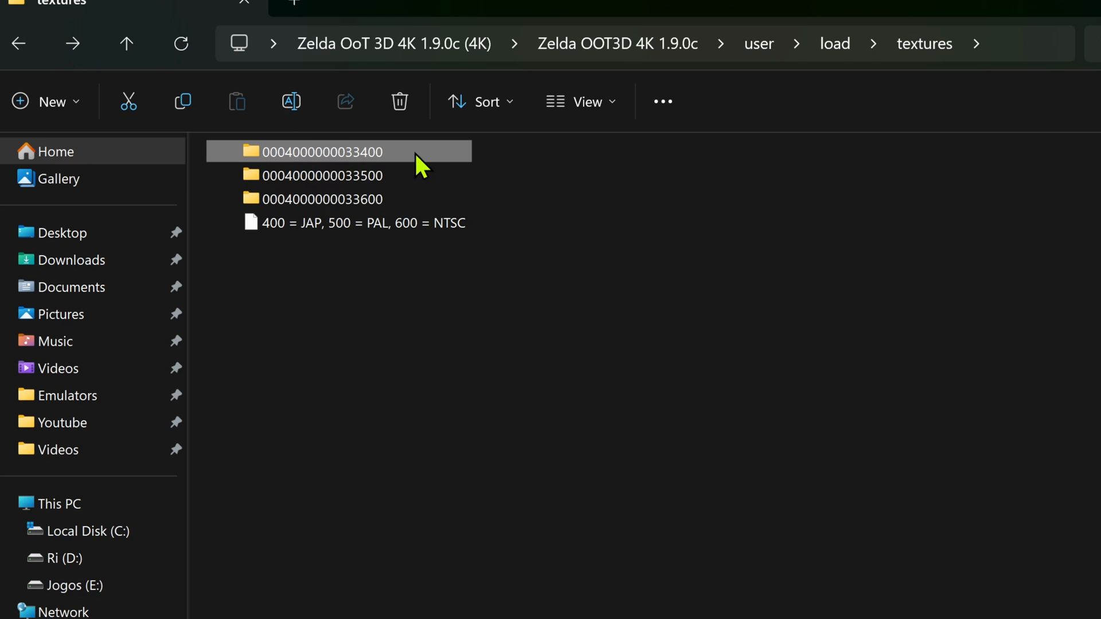
{"action": "left_click", "coordinate": [388, 265]}
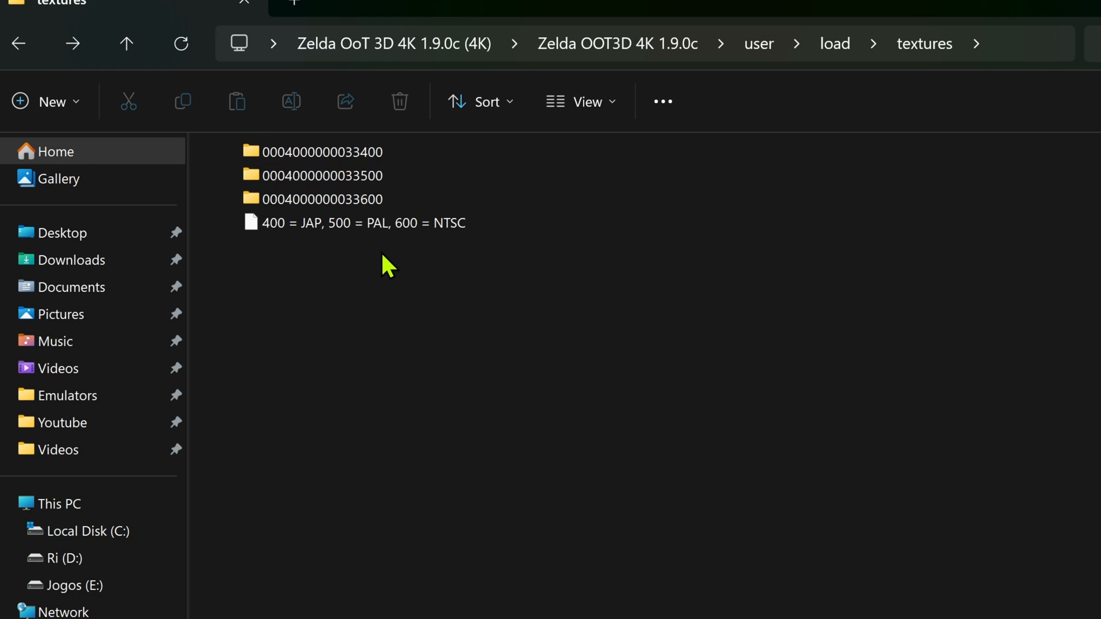
{"action": "right_click", "coordinate": [320, 175]}
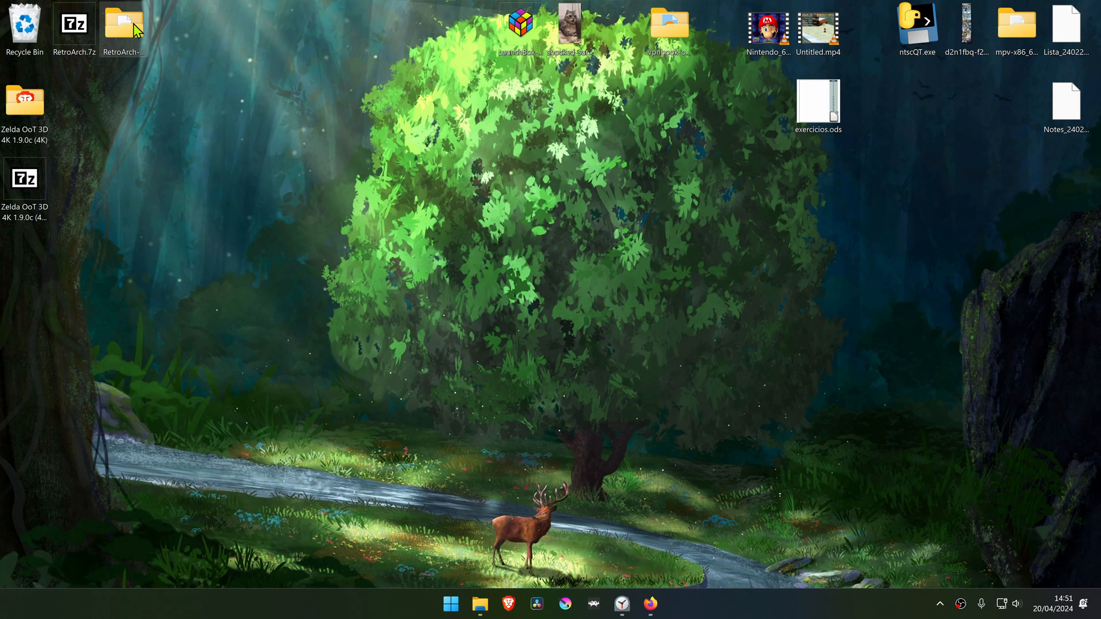
- Navigate through RetroArch-Win64, saves, Citra and the inner Citra folder
{"action": "double_click", "coordinate": [124, 23]}
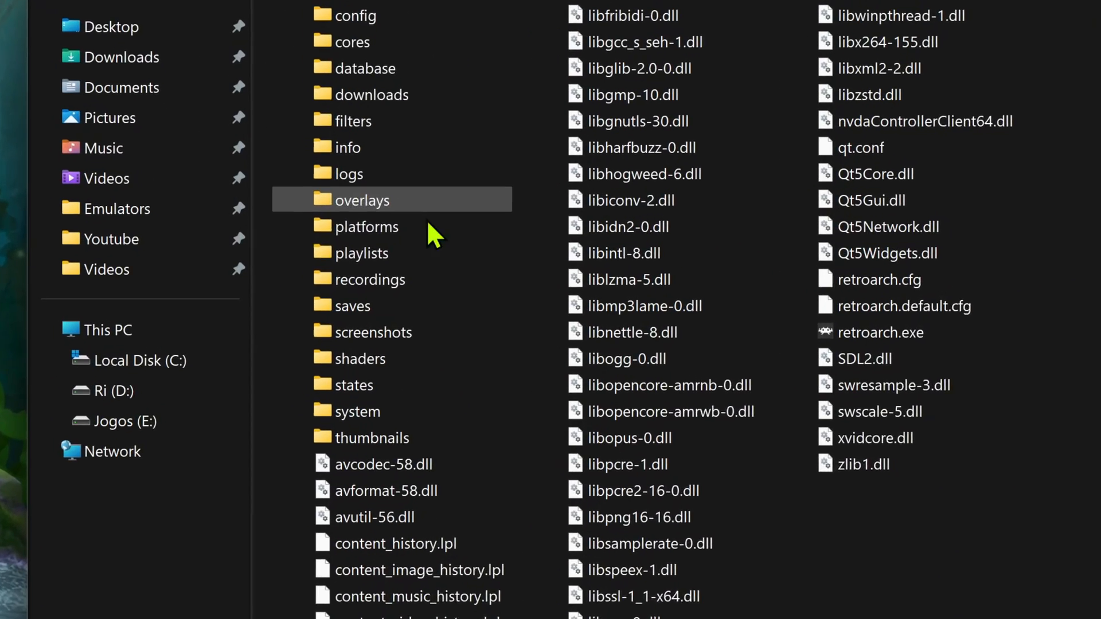
{"action": "double_click", "coordinate": [354, 306]}
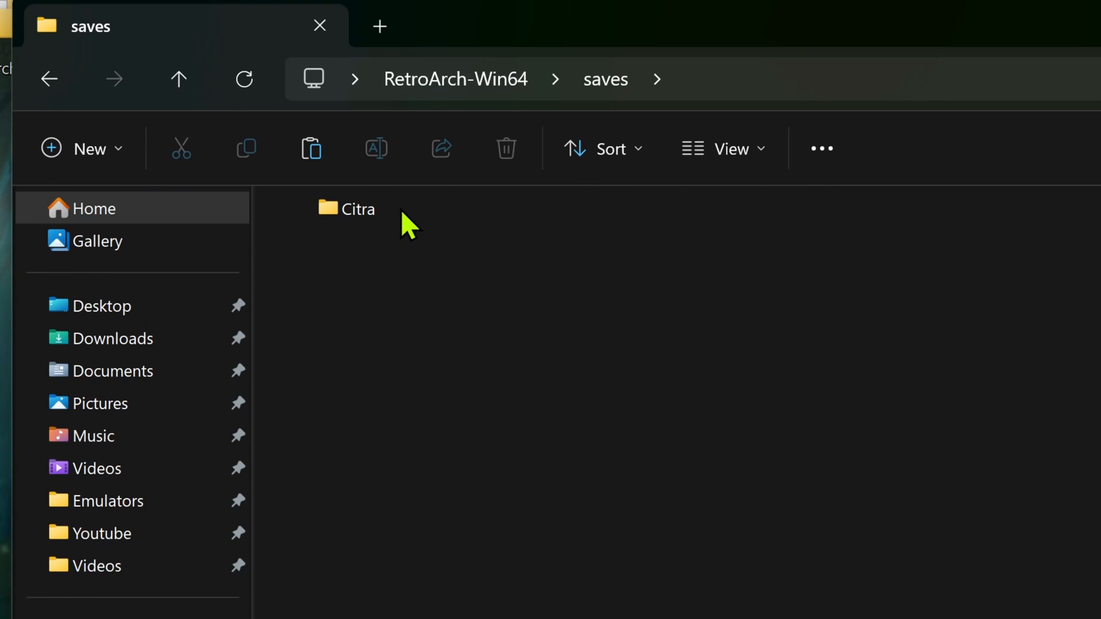
{"action": "double_click", "coordinate": [356, 209]}
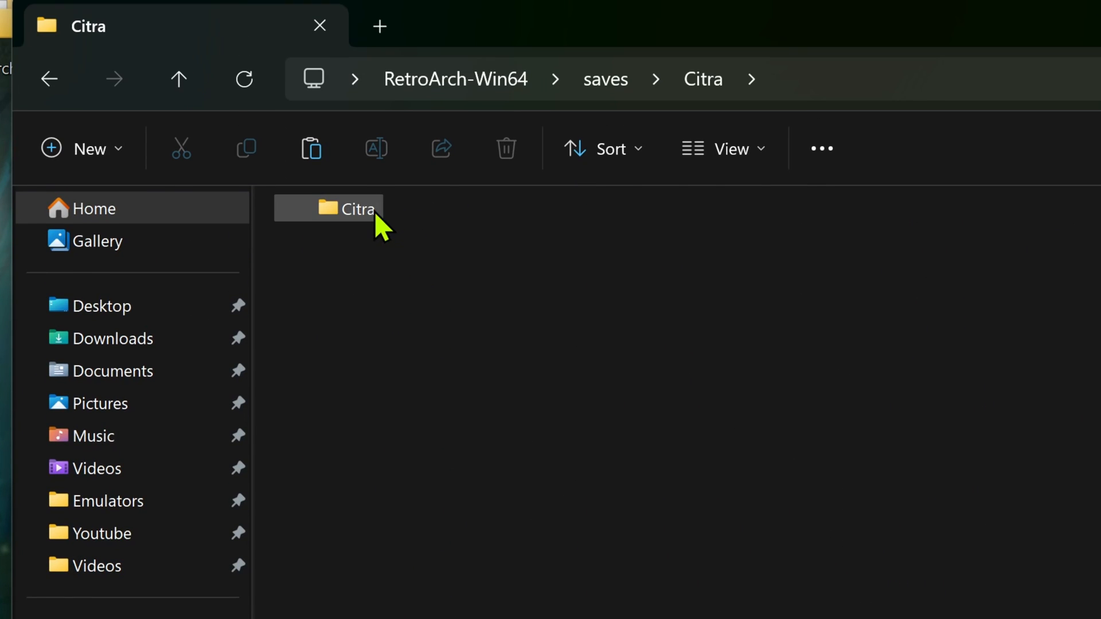
{"action": "double_click", "coordinate": [343, 208]}
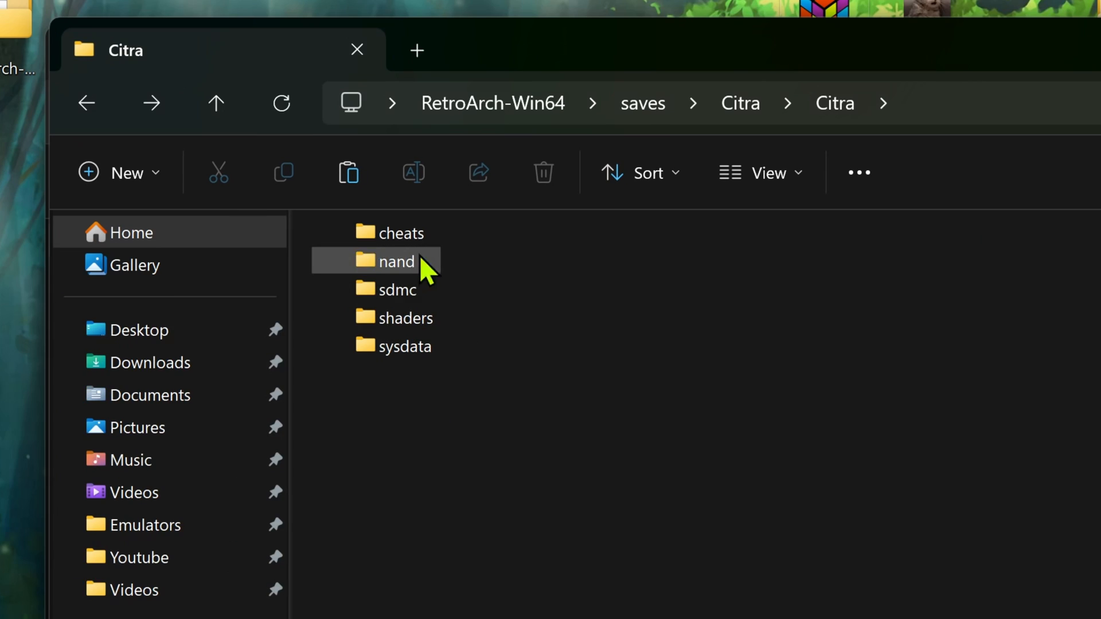
{"action": "mouse_move", "coordinate": [457, 472]}
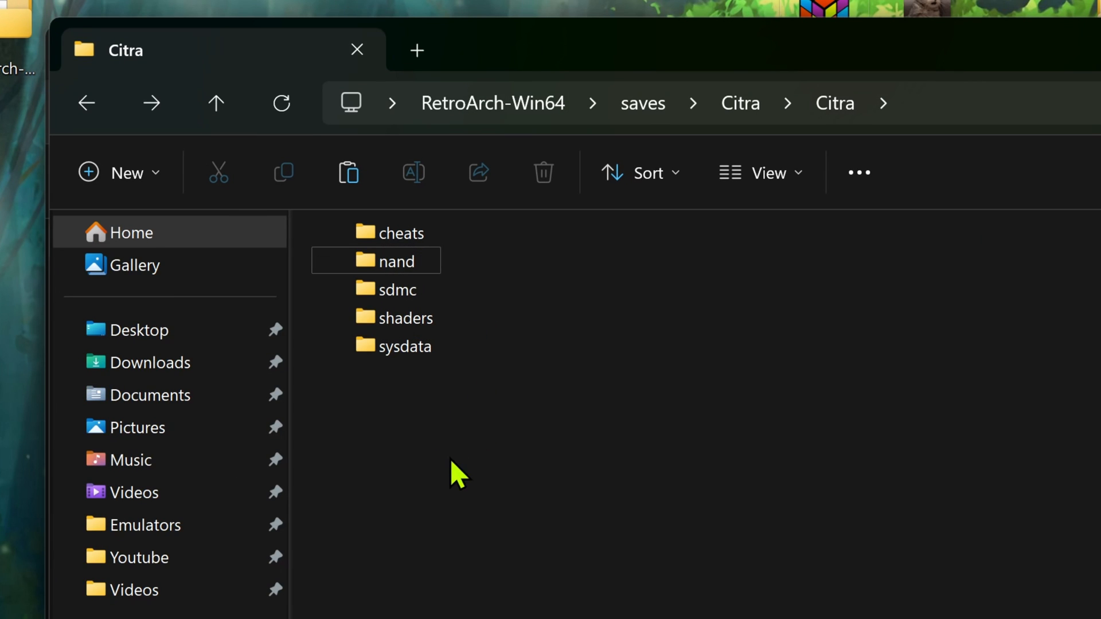
- Create a new folder named load inside saves\Citra\Citra and open it
{"action": "right_click", "coordinate": [457, 474]}
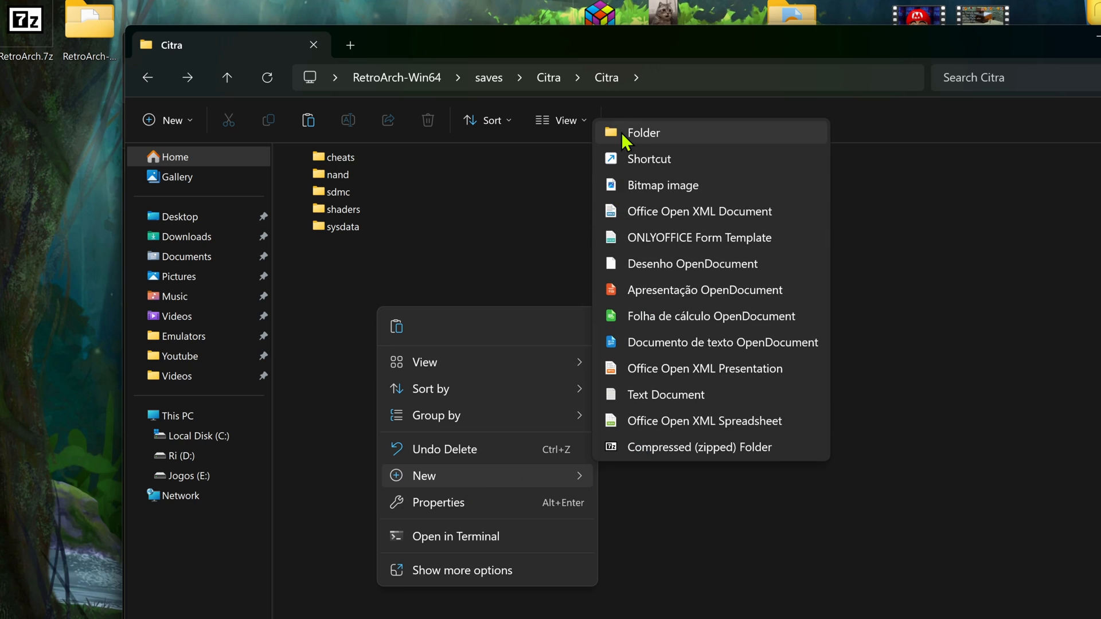
{"action": "left_click", "coordinate": [642, 132]}
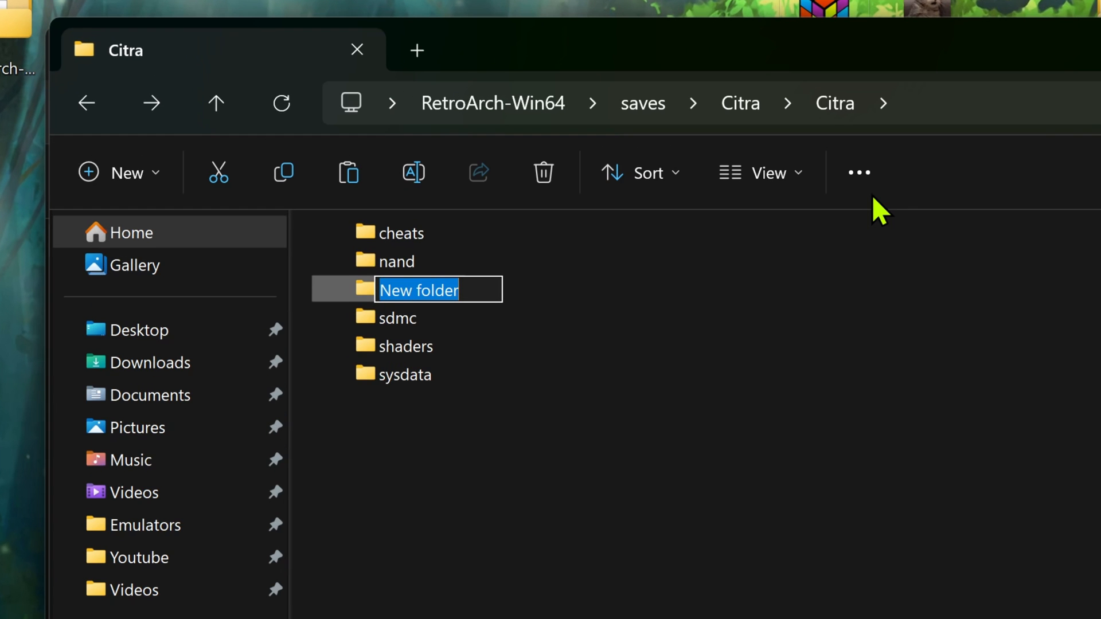
{"action": "type", "text": "load"}
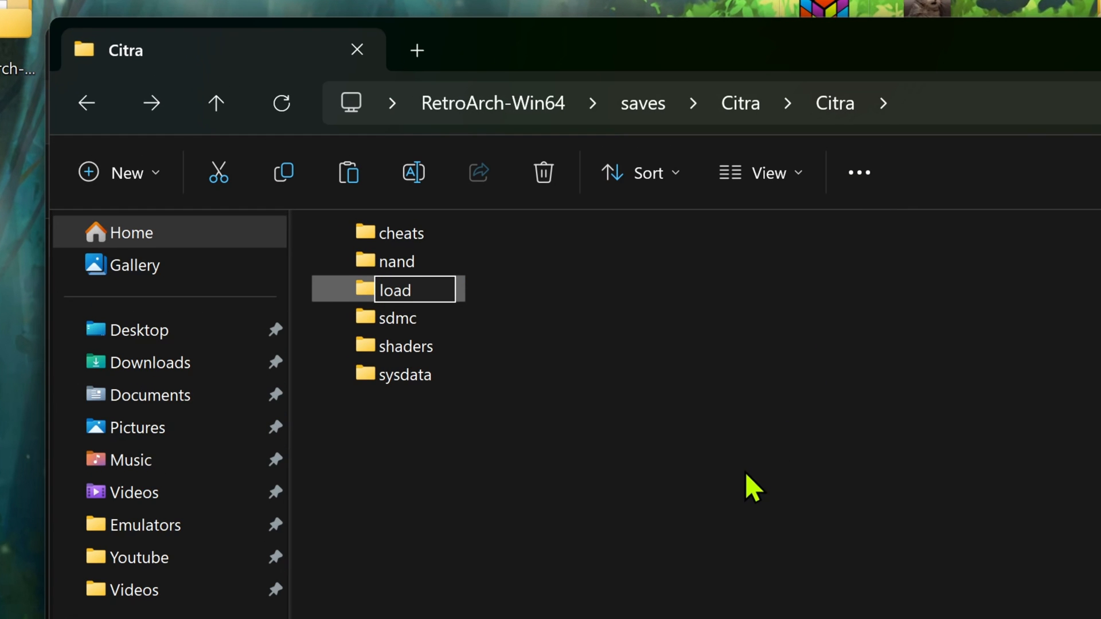
{"action": "double_click", "coordinate": [395, 289]}
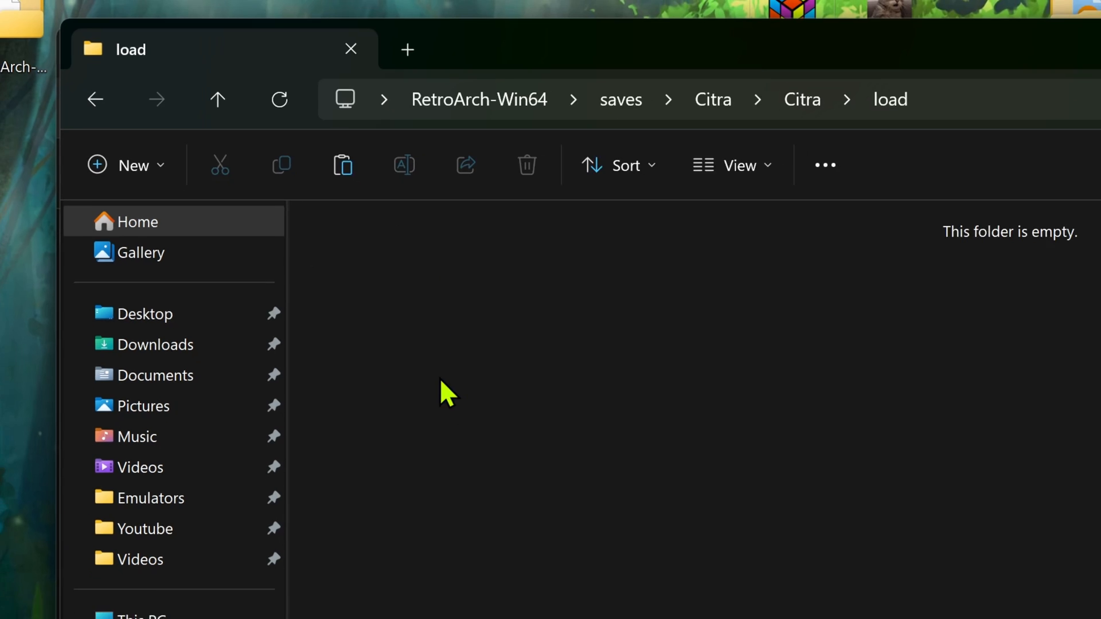
- Create a new folder named textures inside load
{"action": "right_click", "coordinate": [450, 394]}
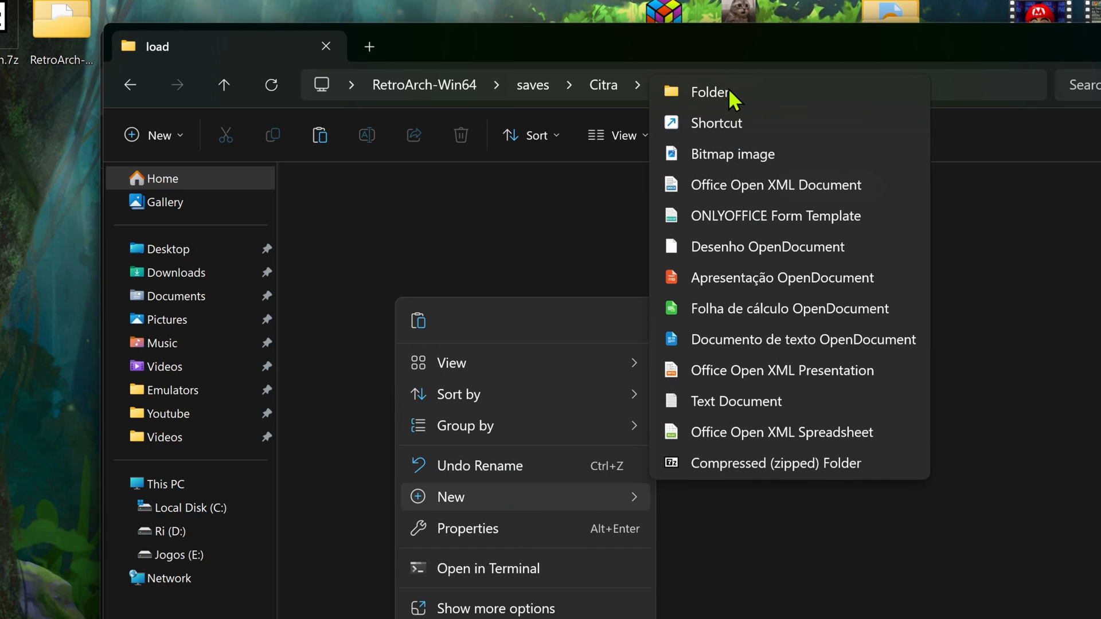
{"action": "left_click", "coordinate": [710, 92]}
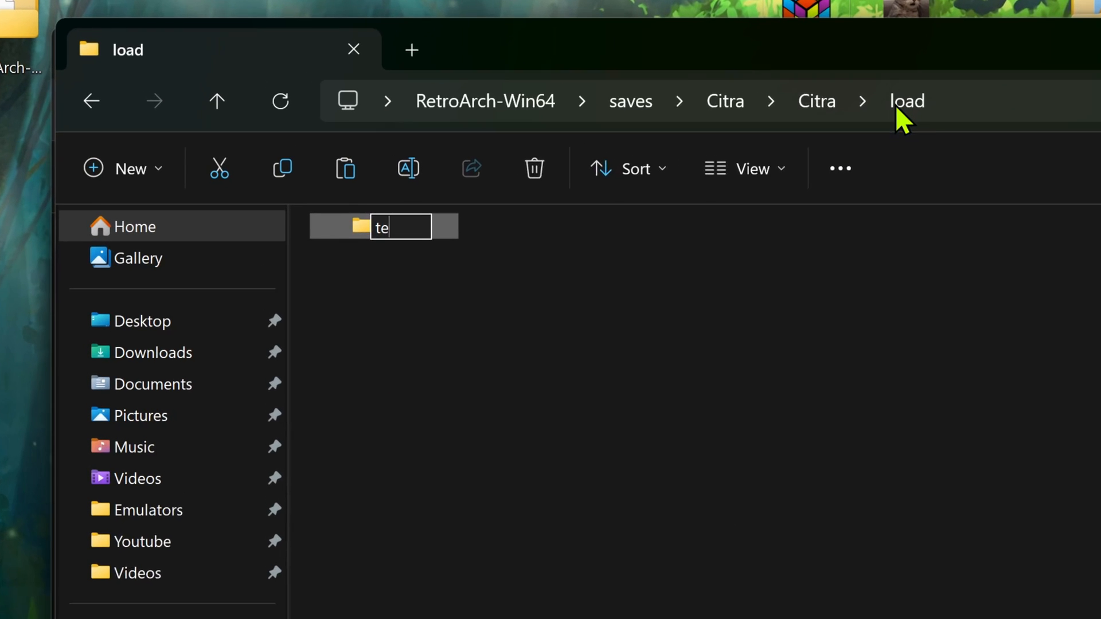
{"action": "type", "text": "xtures"}
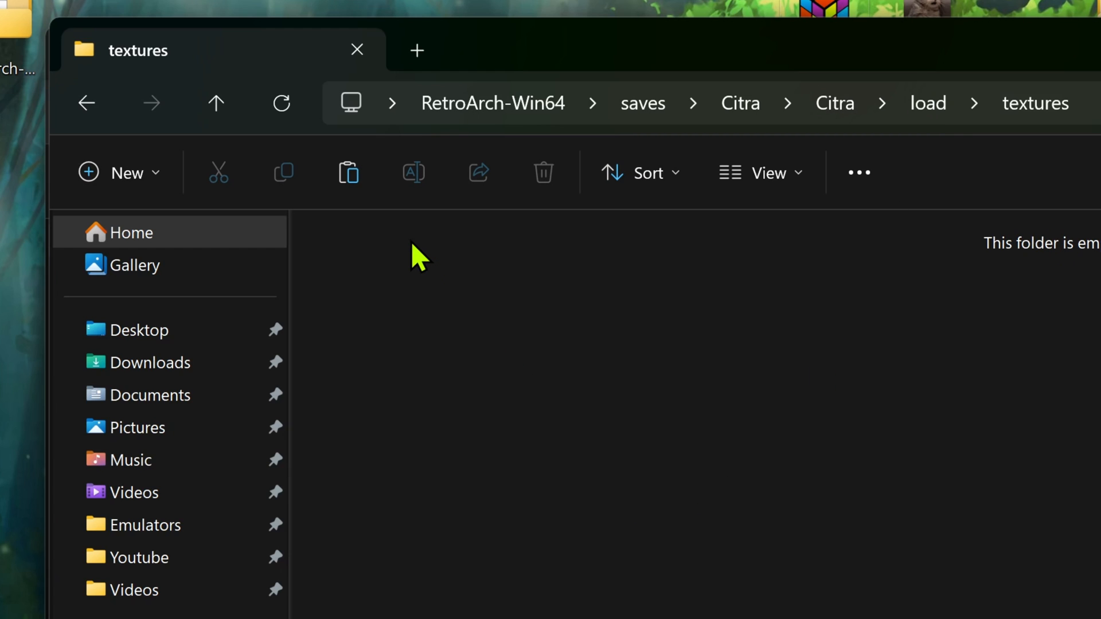
{"action": "mouse_move", "coordinate": [523, 442]}
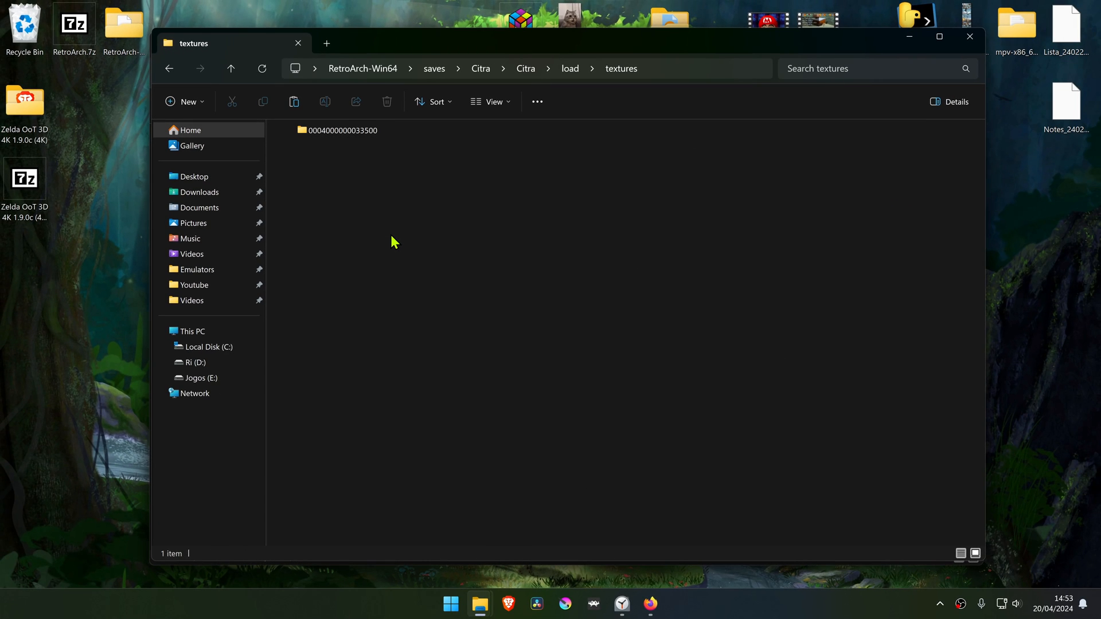
- Switch to RetroArch and open the Legend of Zelda Ocarina of Time 3D History entry
{"action": "left_click", "coordinate": [169, 68]}
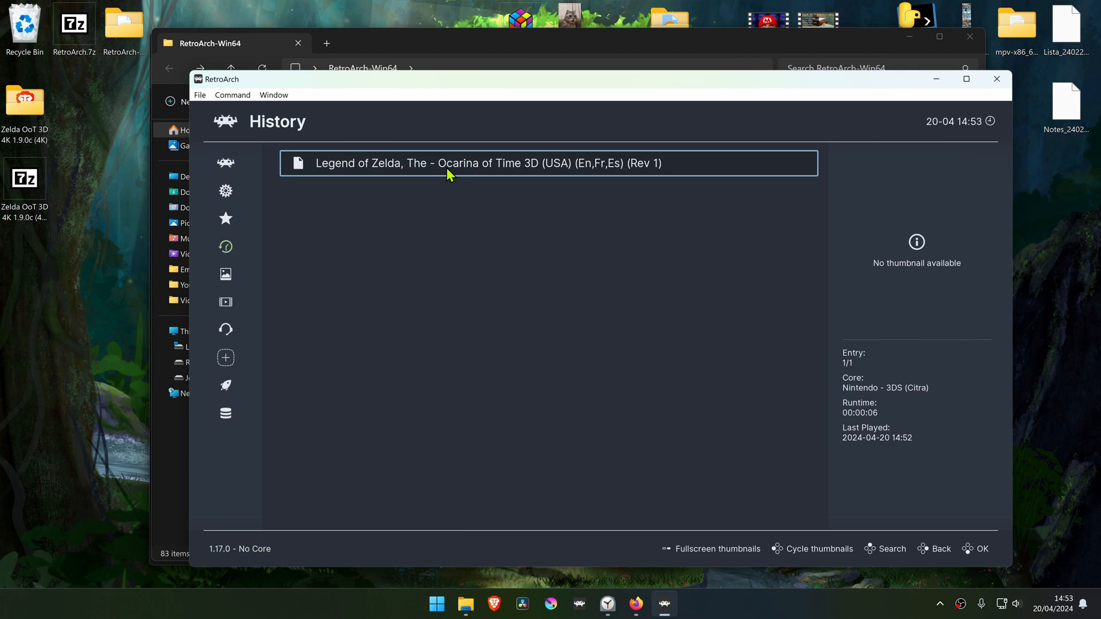
{"action": "left_click", "coordinate": [492, 162]}
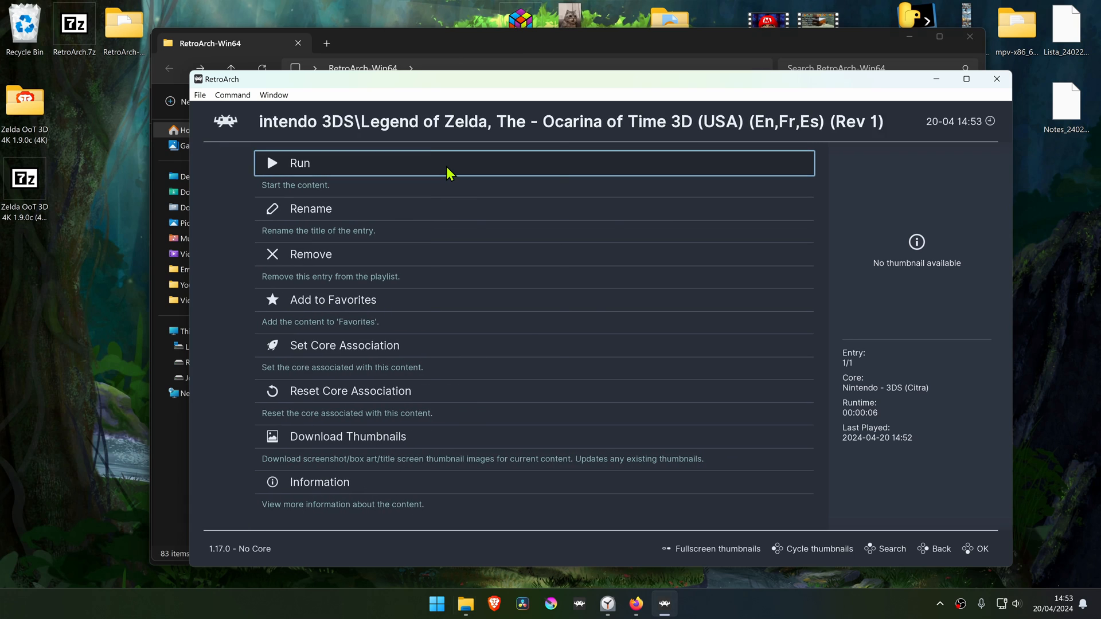